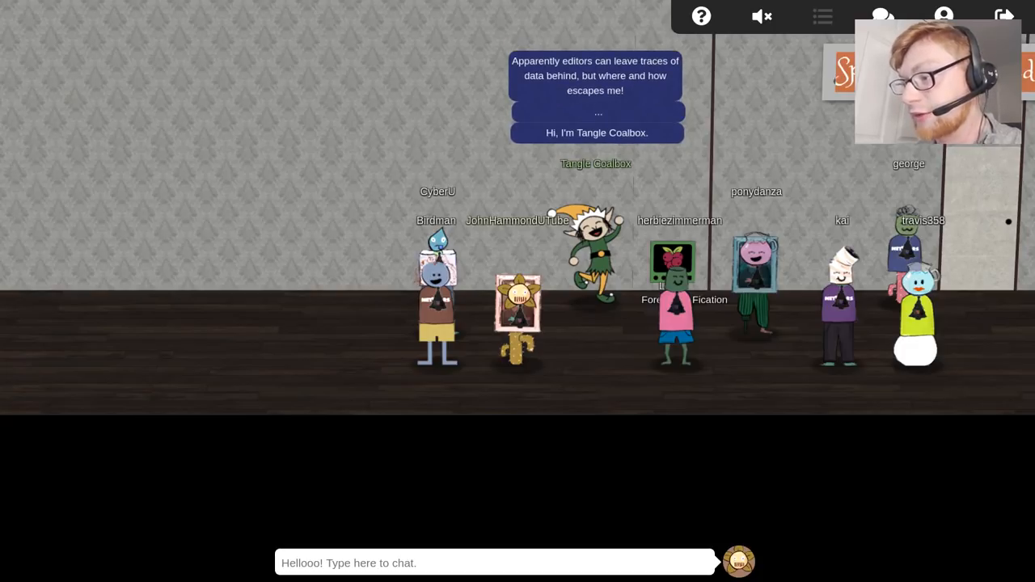
# Show the collected hints from the badge and expand Tangle Coalbox's Vim Artifacts hint
pyautogui.click(818, 16)
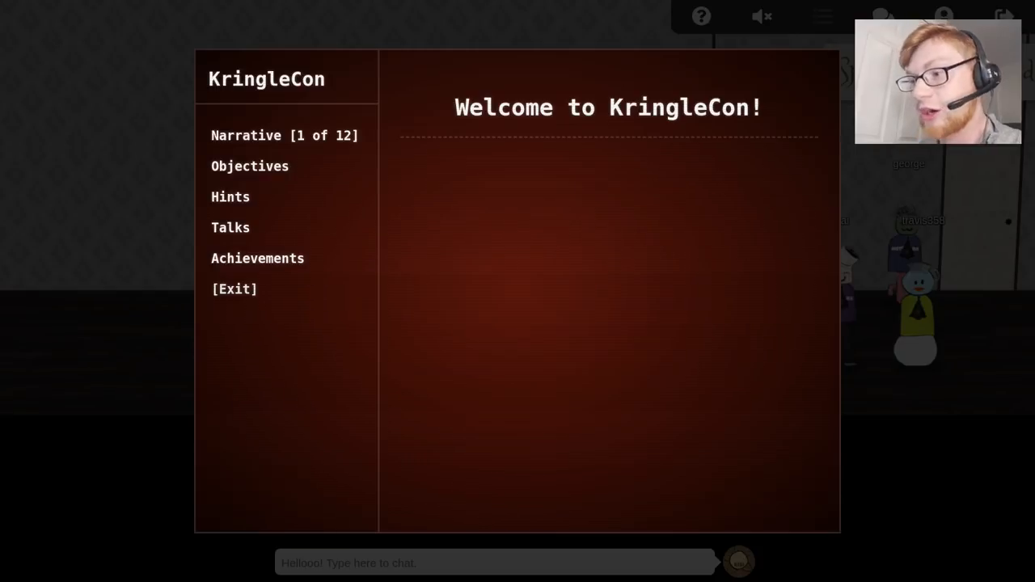
pyautogui.click(230, 197)
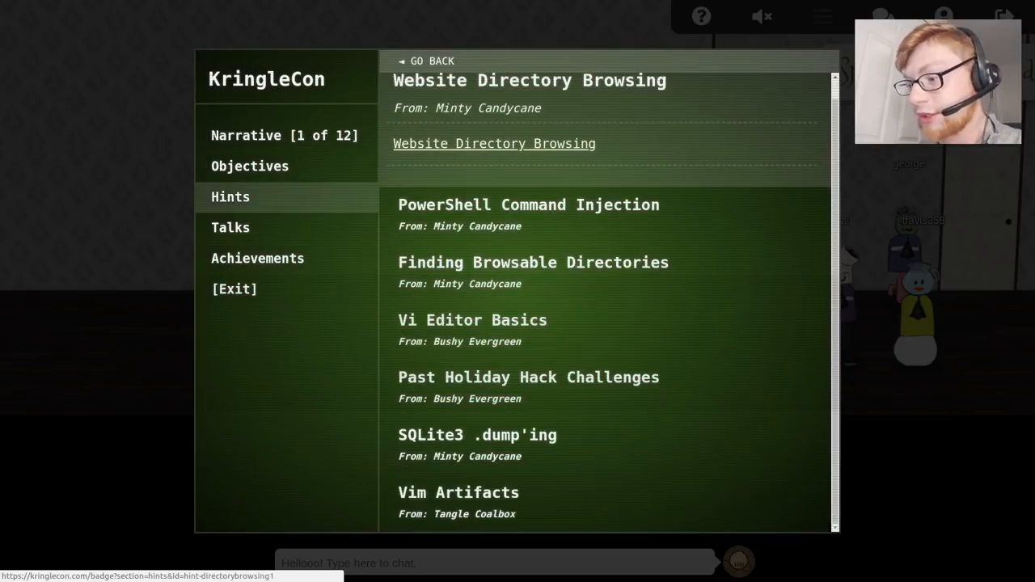
pyautogui.scroll(-3)
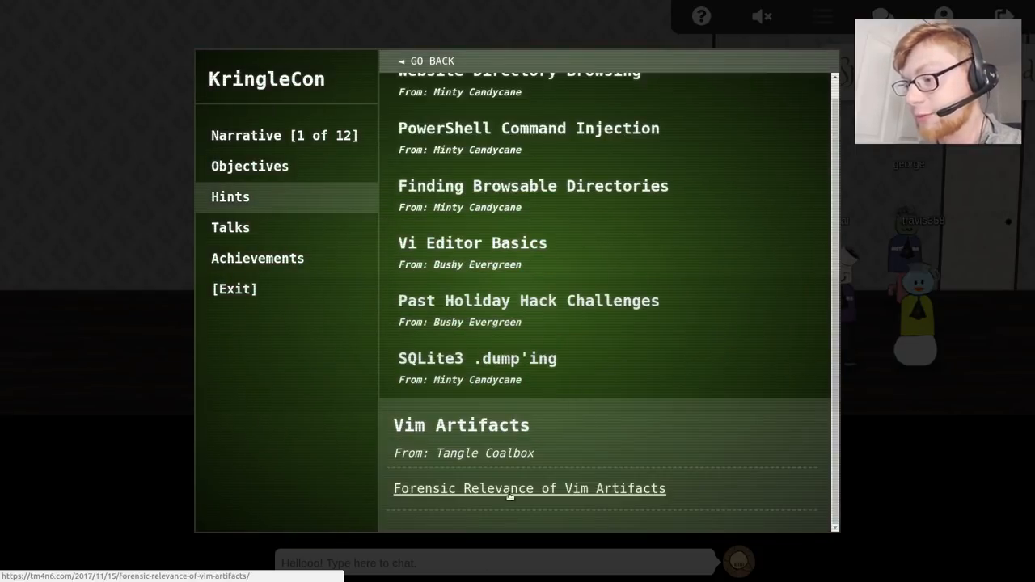
# Read TM4n6's Forensic Relevance of Vim Artifacts article, noting the .viminfo file
pyautogui.click(528, 489)
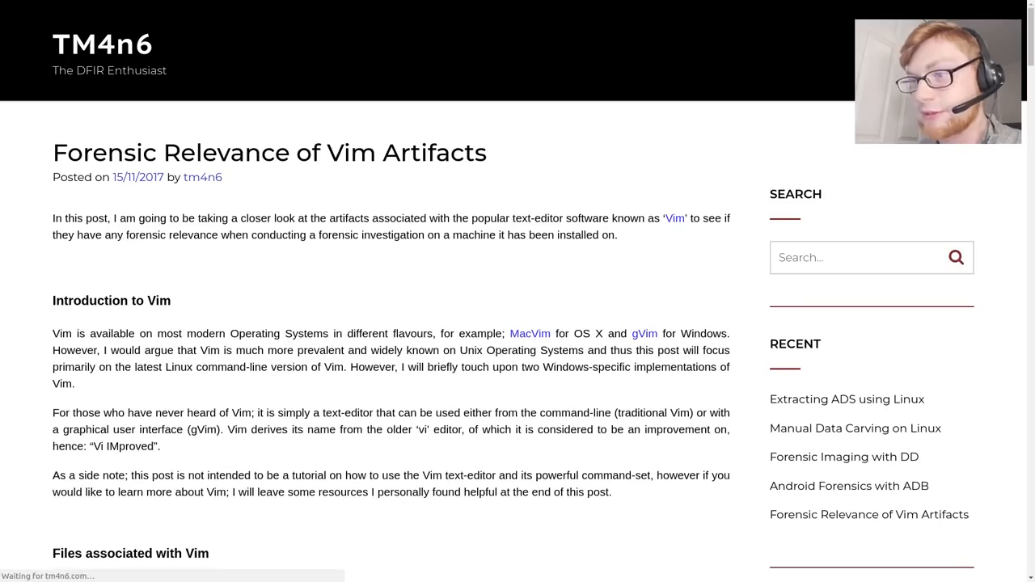
pyautogui.scroll(-3)
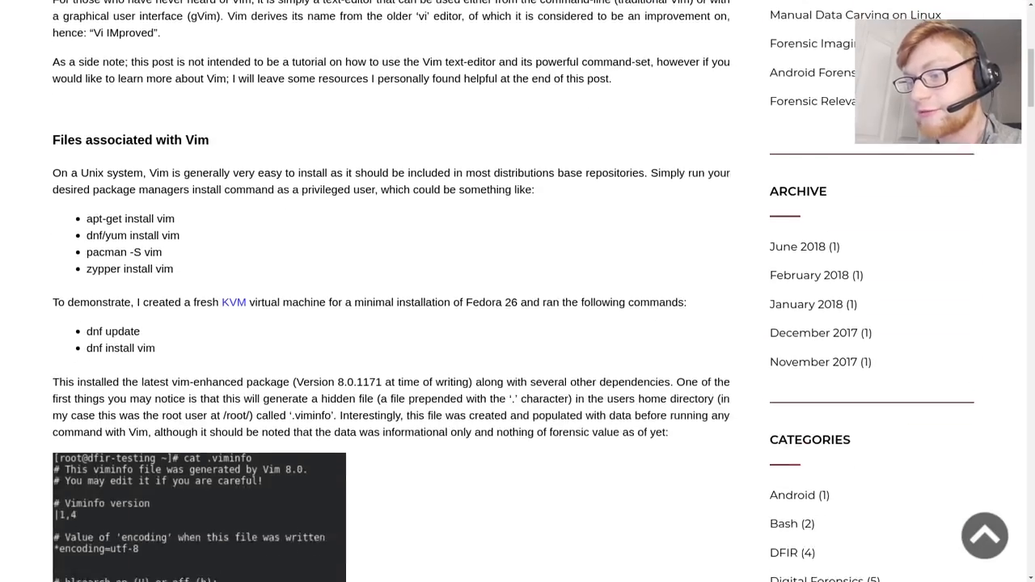
pyautogui.scroll(-3)
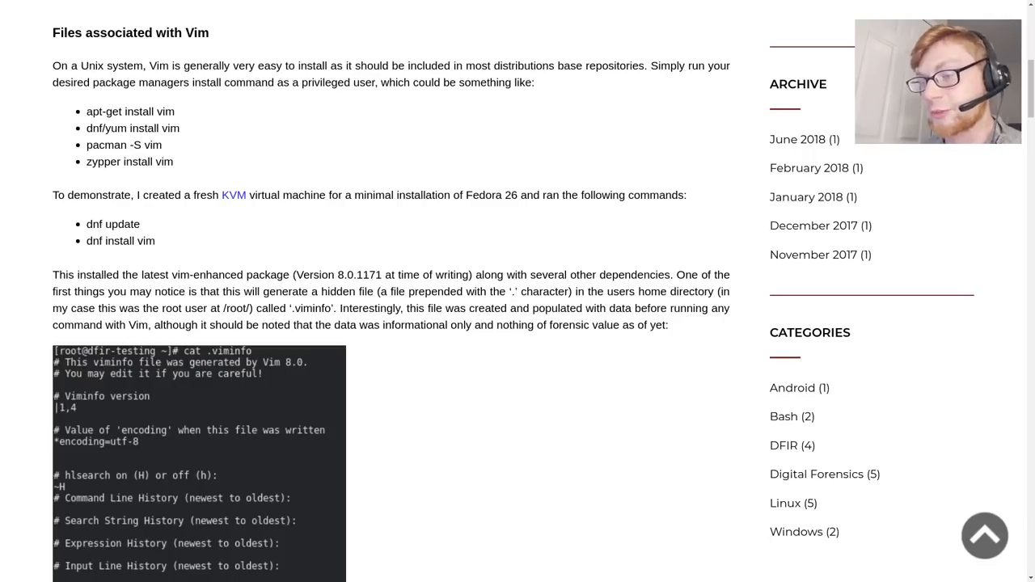
pyautogui.doubleClick(312, 307)
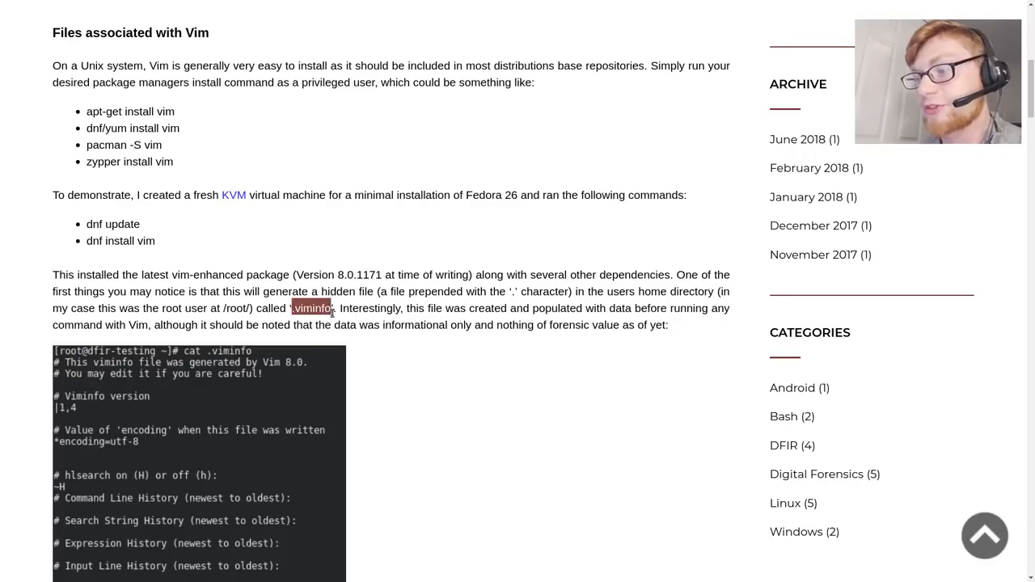
pyautogui.scroll(3)
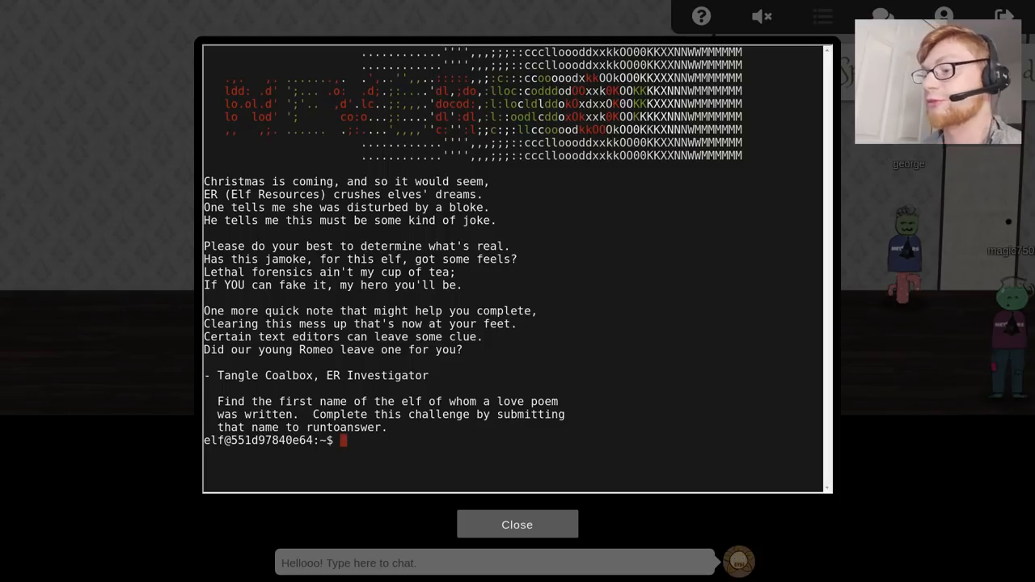
# List hidden files with ls -a, read .bash_history, and enter the .secrets/her folder
pyautogui.write('ls')
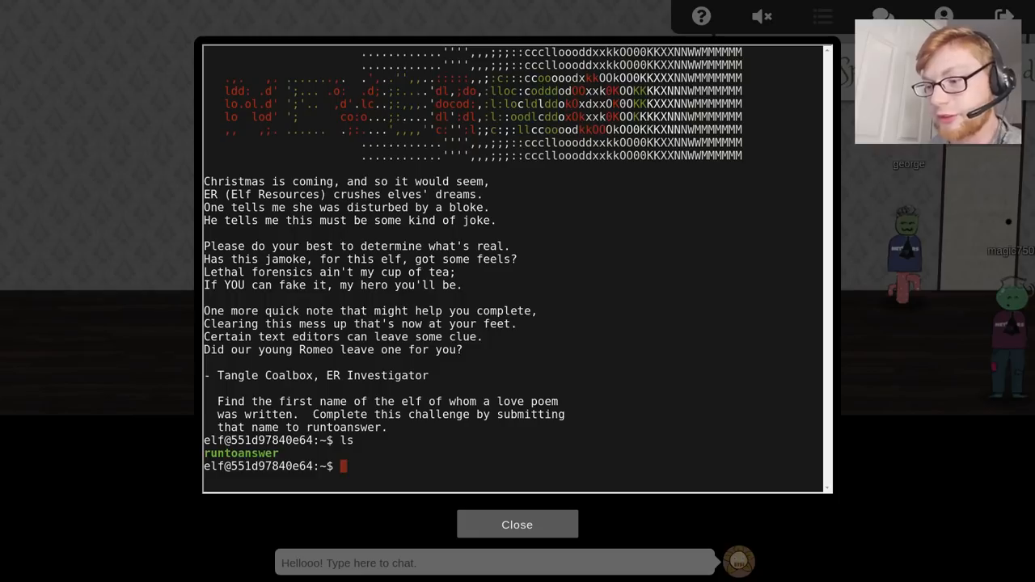
pyautogui.write('ls -a')
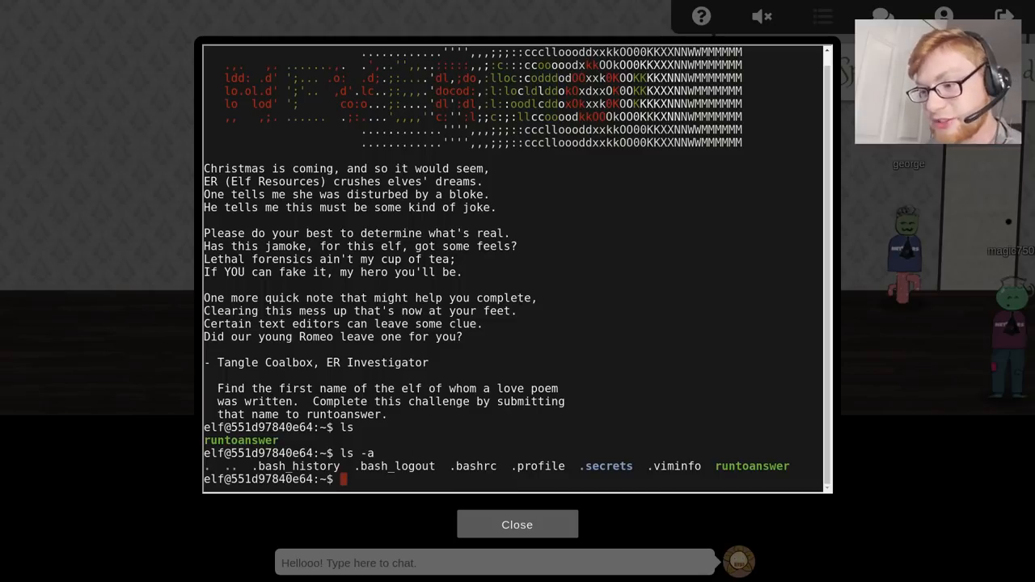
pyautogui.write('cat .bas')
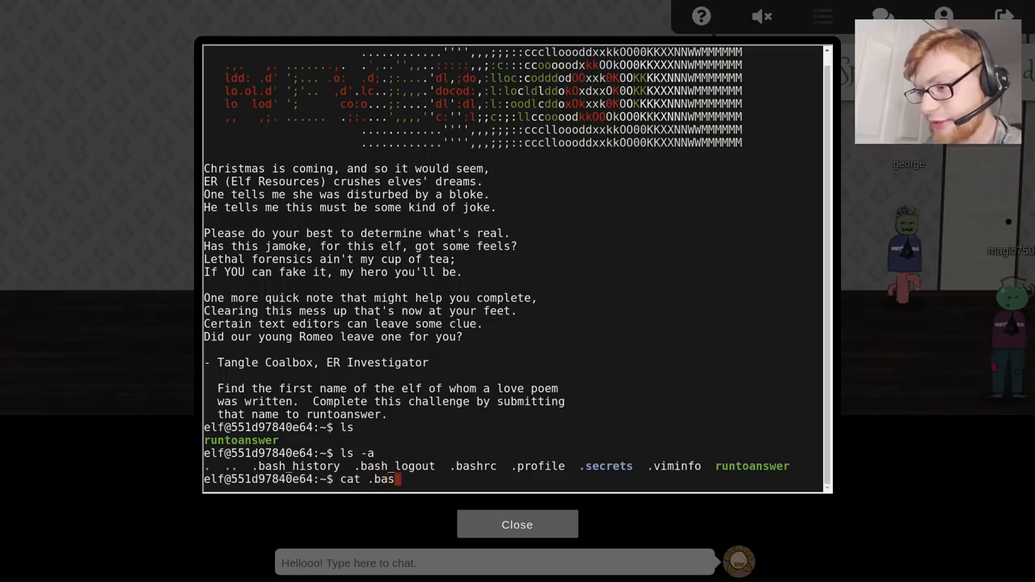
pyautogui.press('Return')
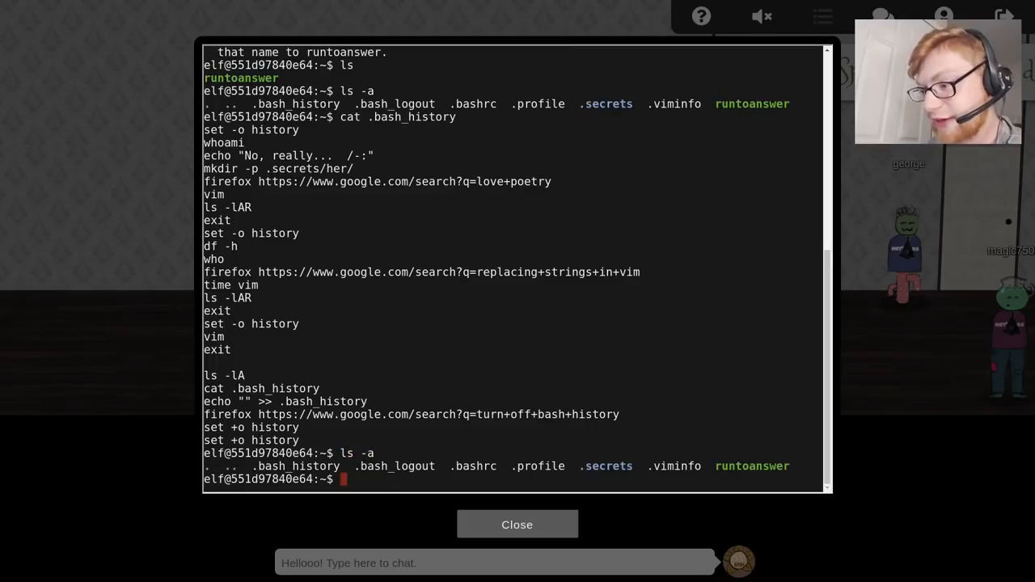
pyautogui.write('cd .secrets')
pyautogui.write('cd her/')
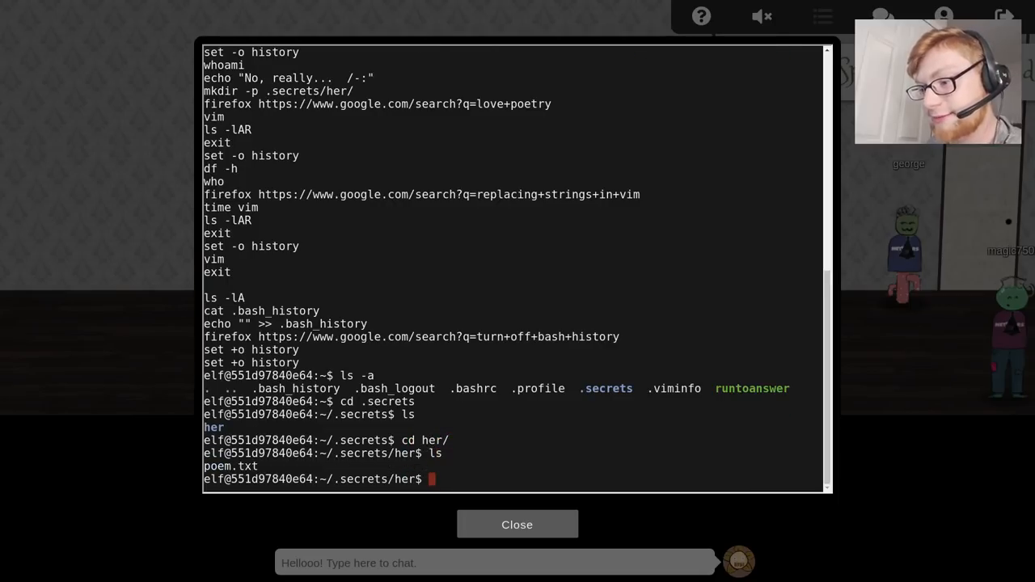
# Display poem.txt, noting the word NEVERMORE and Morcel Nougat's signature
pyautogui.write('cat poem.txt')
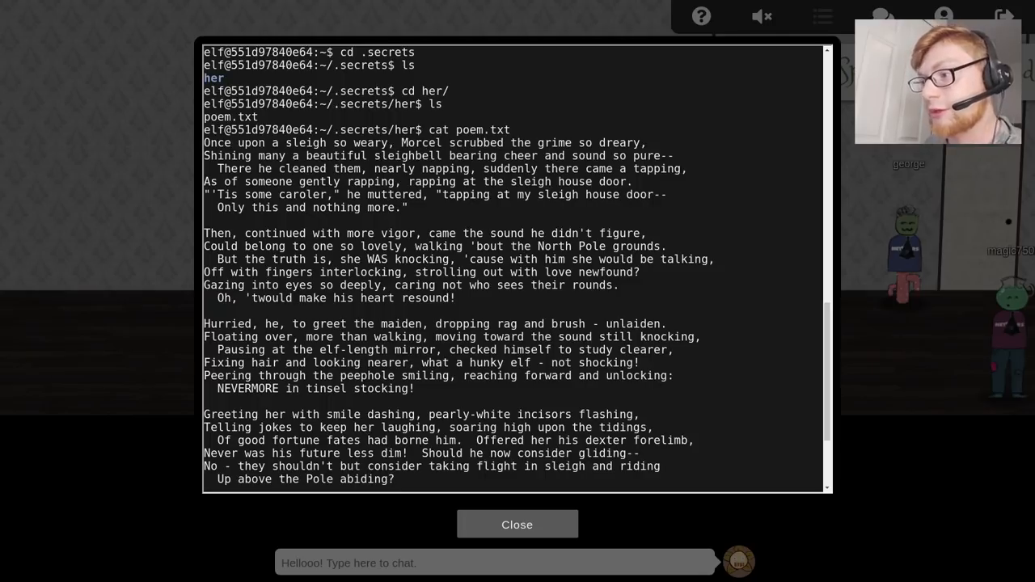
pyautogui.scroll(-3)
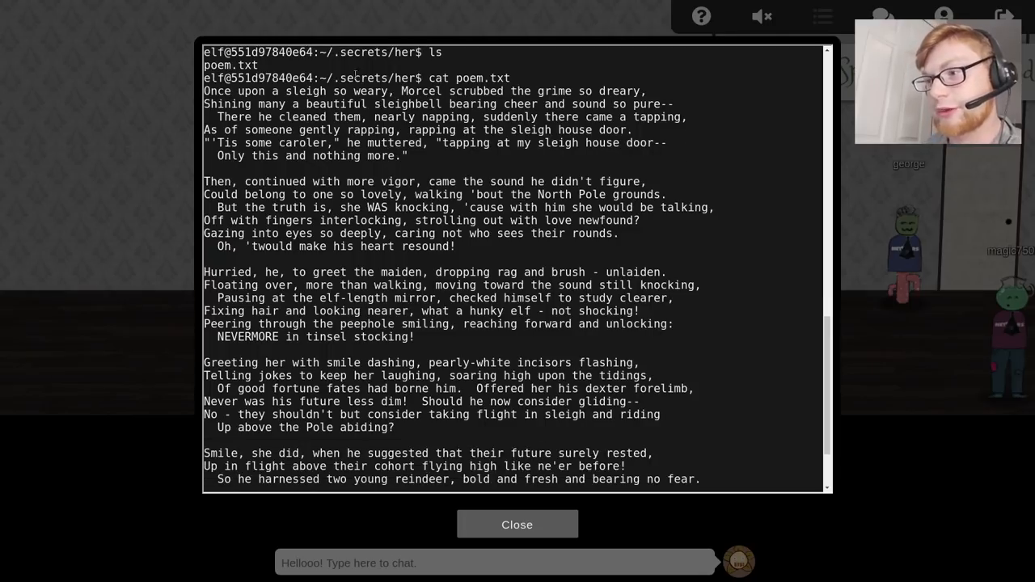
pyautogui.scroll(-3)
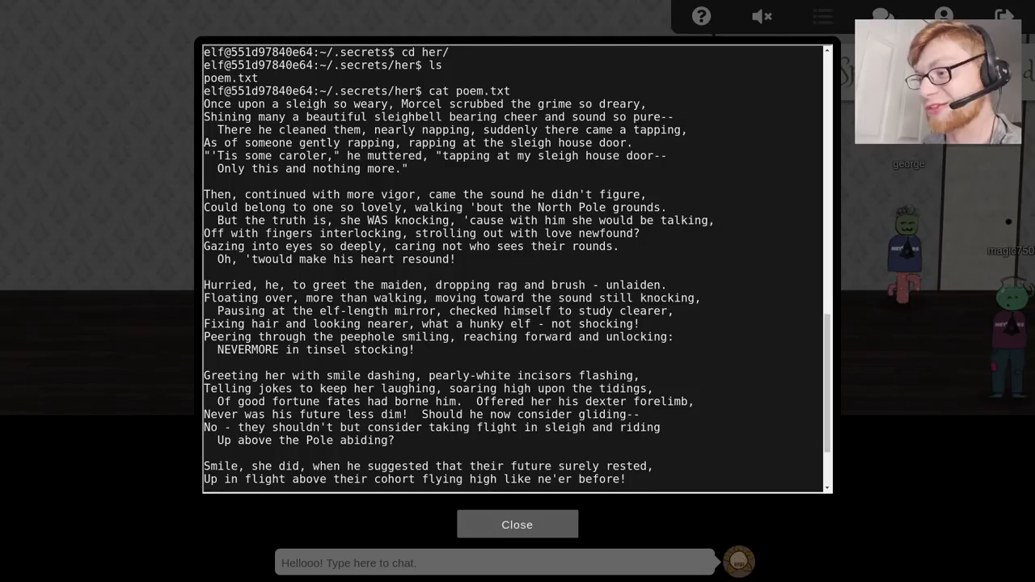
pyautogui.scroll(-3)
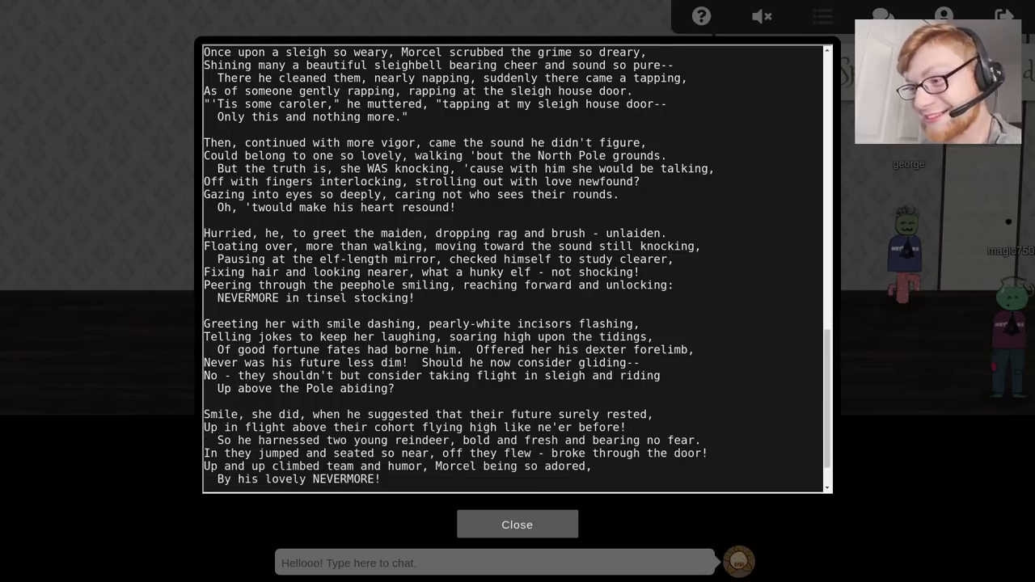
pyautogui.scroll(-3)
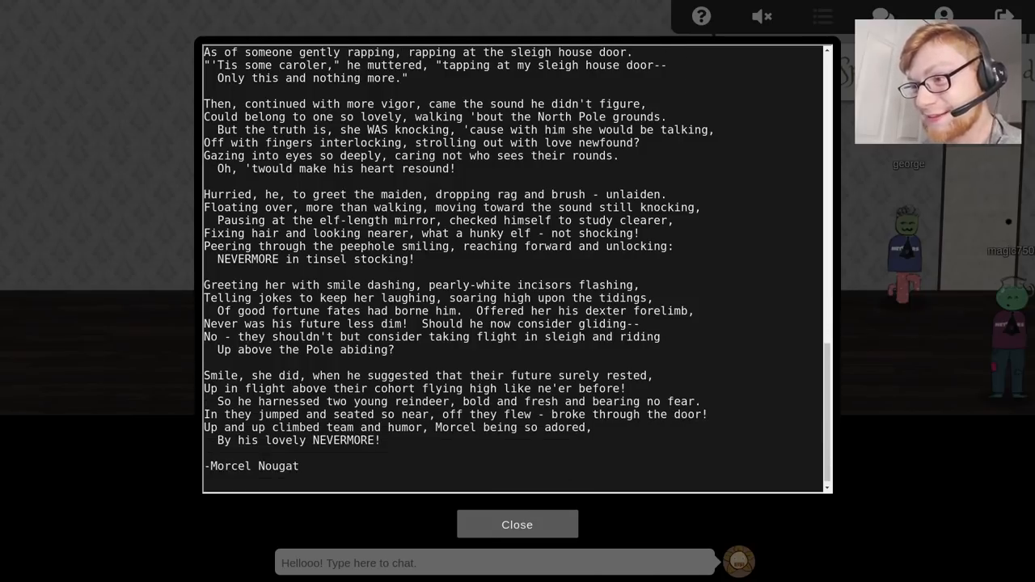
pyautogui.moveTo(514, 171)
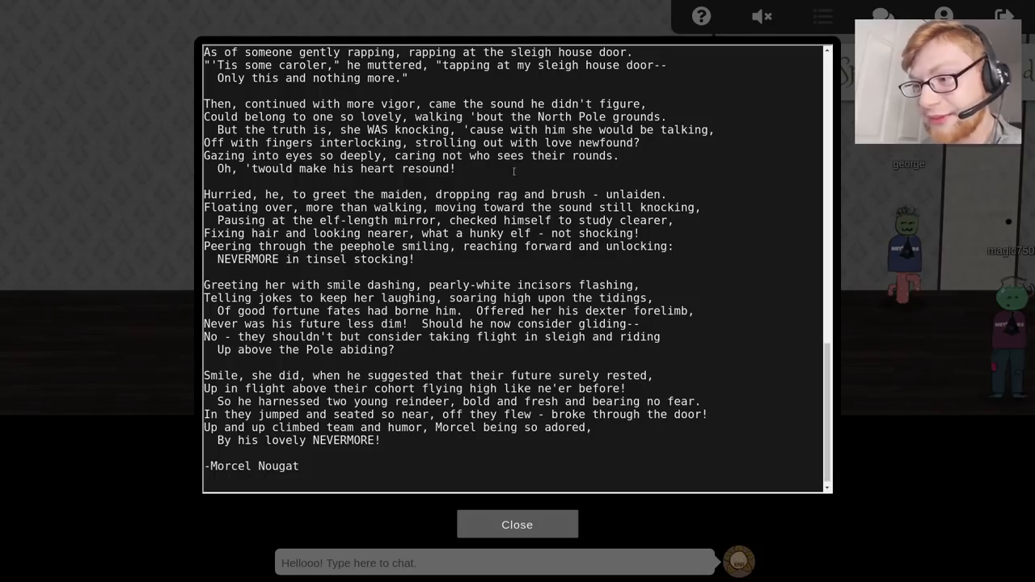
pyautogui.doubleClick(248, 259)
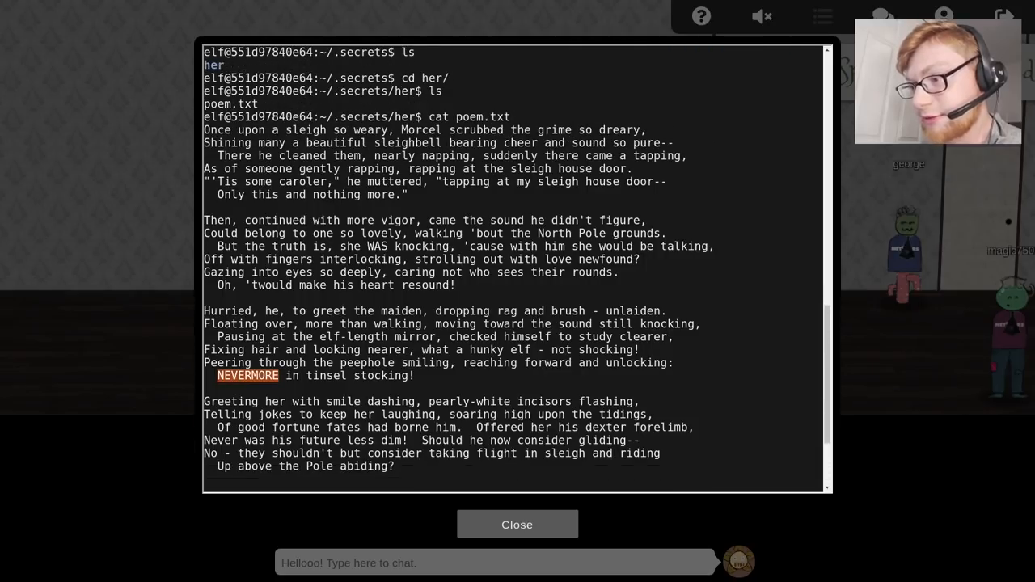
pyautogui.scroll(-3)
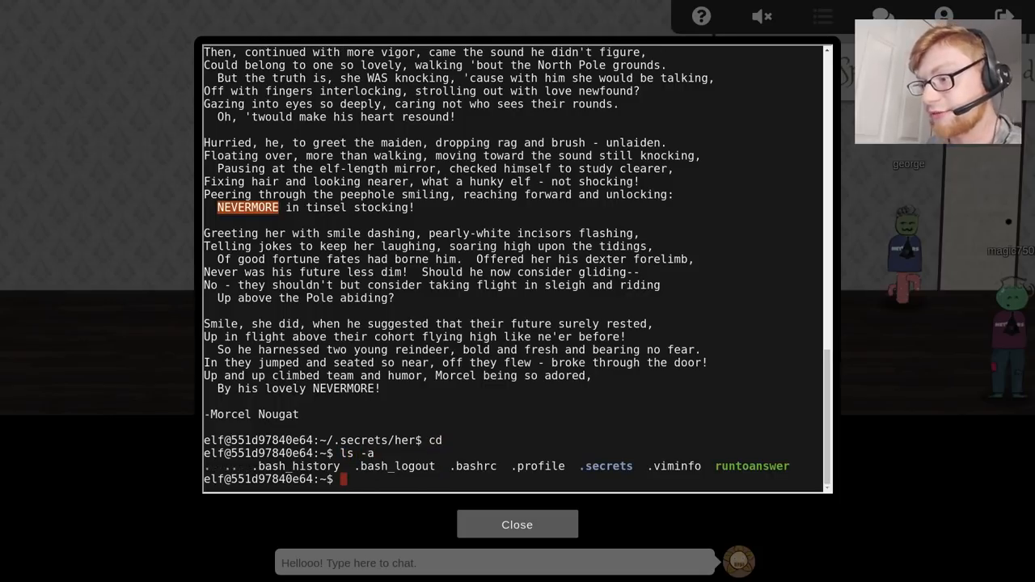
# Display .viminfo and review the substitution history replacing Elinore with NEVERMORE
pyautogui.write('nano .viminfo')
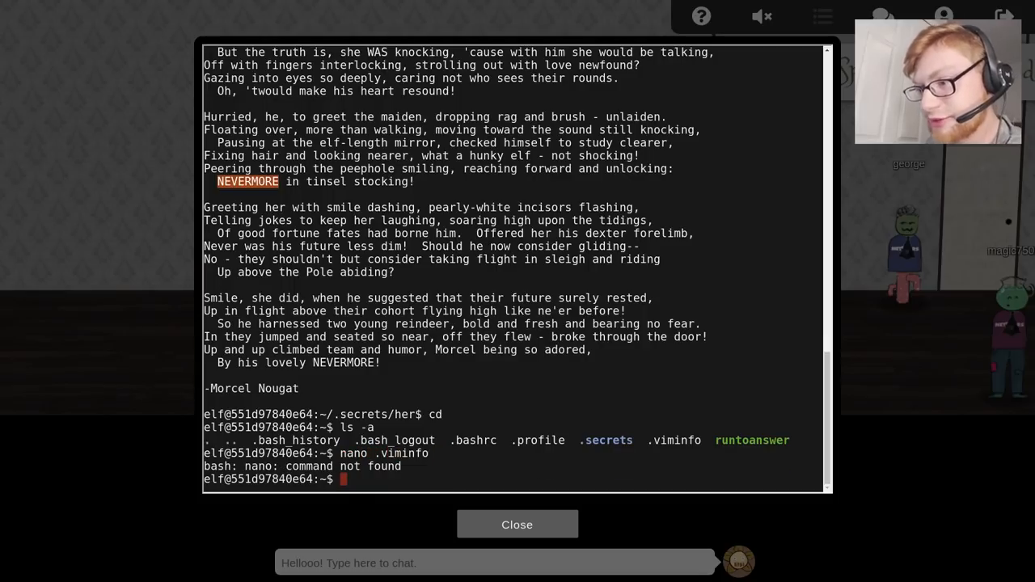
pyautogui.write('cat .viminfo |less')
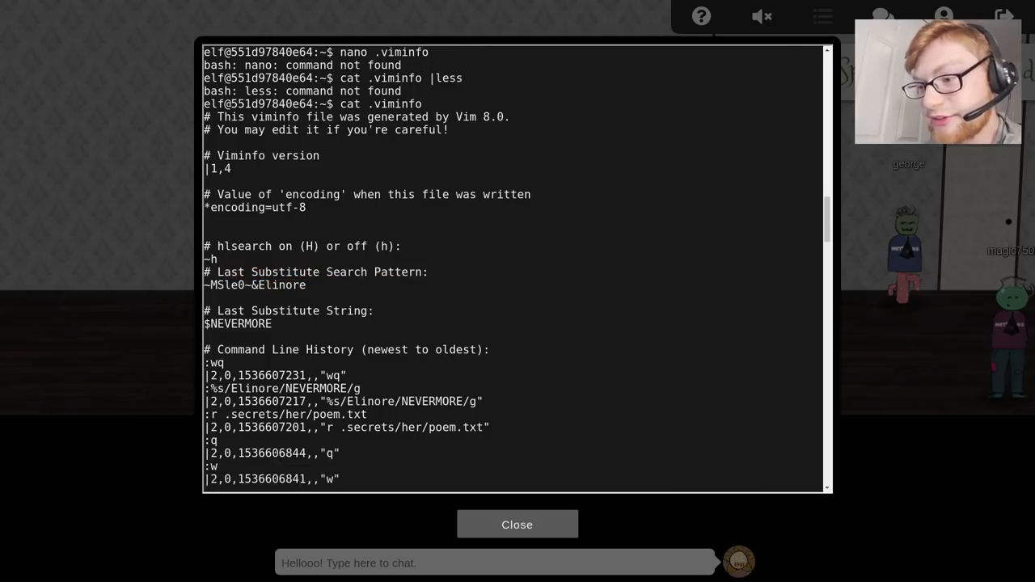
pyautogui.scroll(-3)
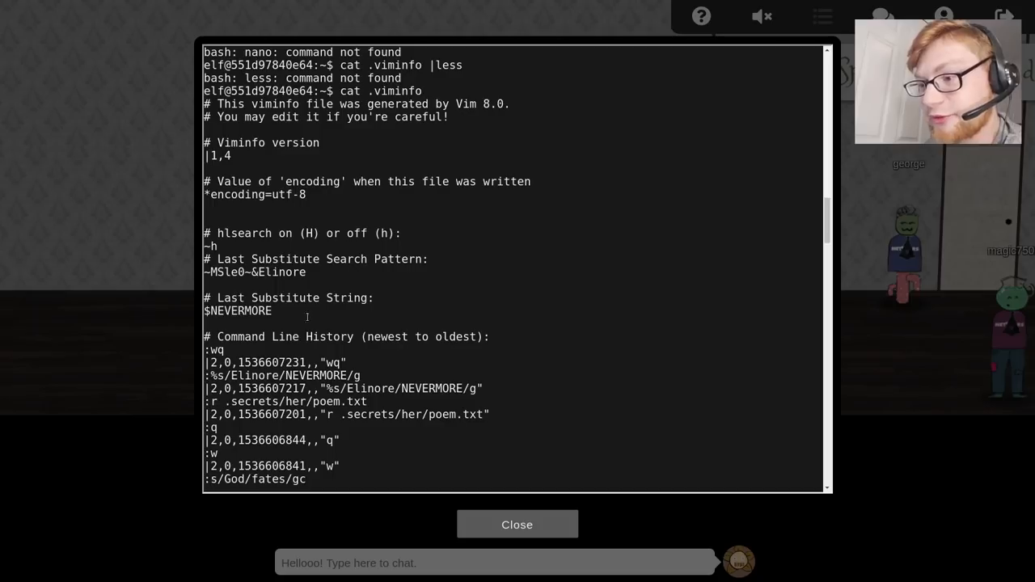
pyautogui.doubleClick(239, 310)
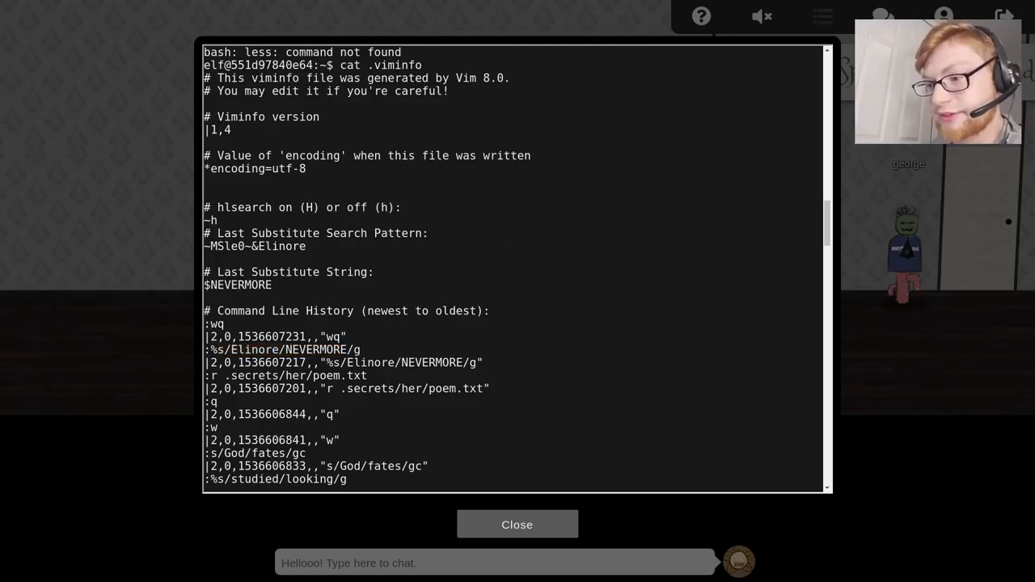
pyautogui.scroll(-3)
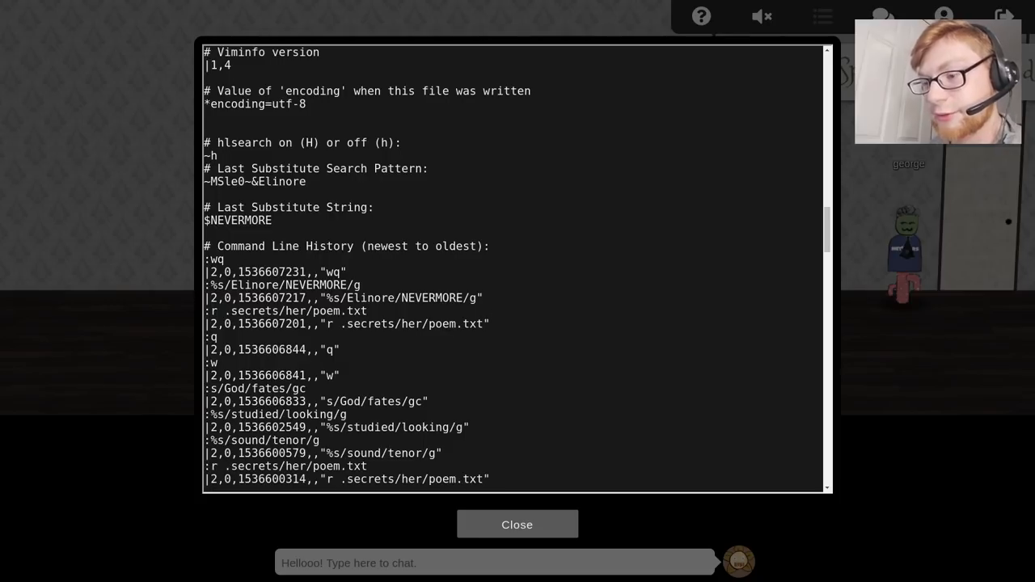
pyautogui.scroll(-3)
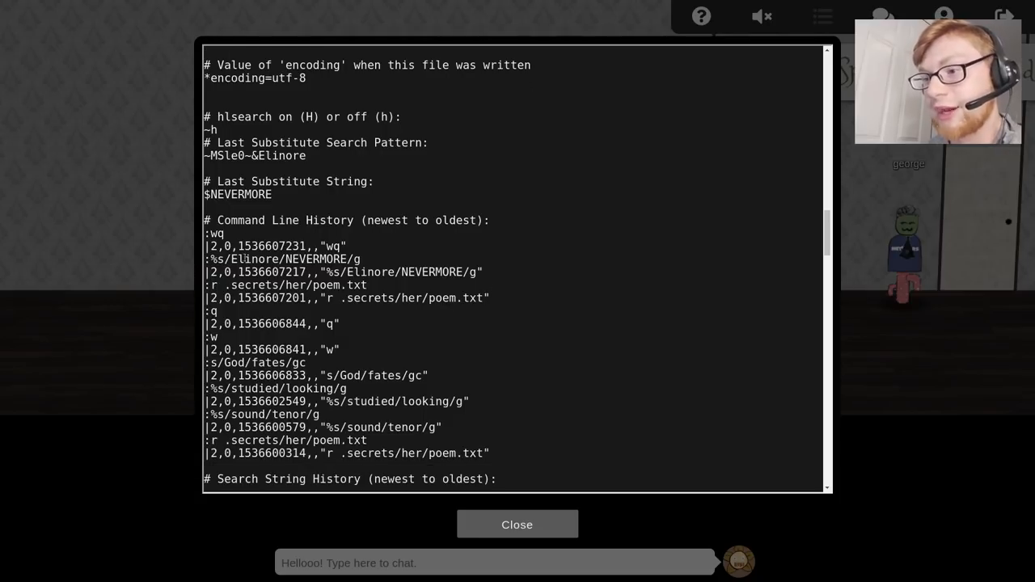
pyautogui.doubleClick(253, 259)
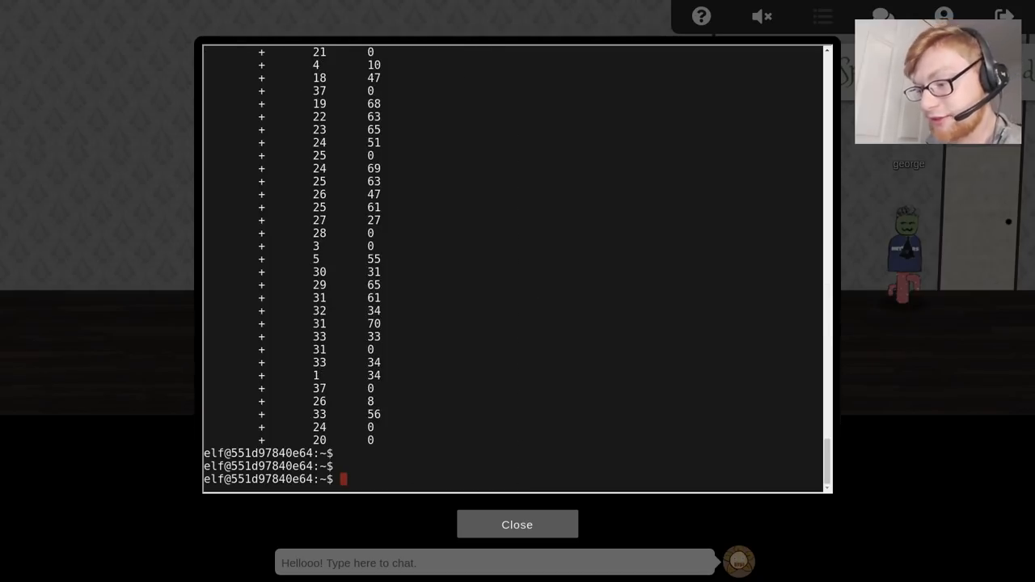
# Run ./runtoanswer and answer Elinore to solve the ForensicELFication challenge
pyautogui.write('./runtoanswer')
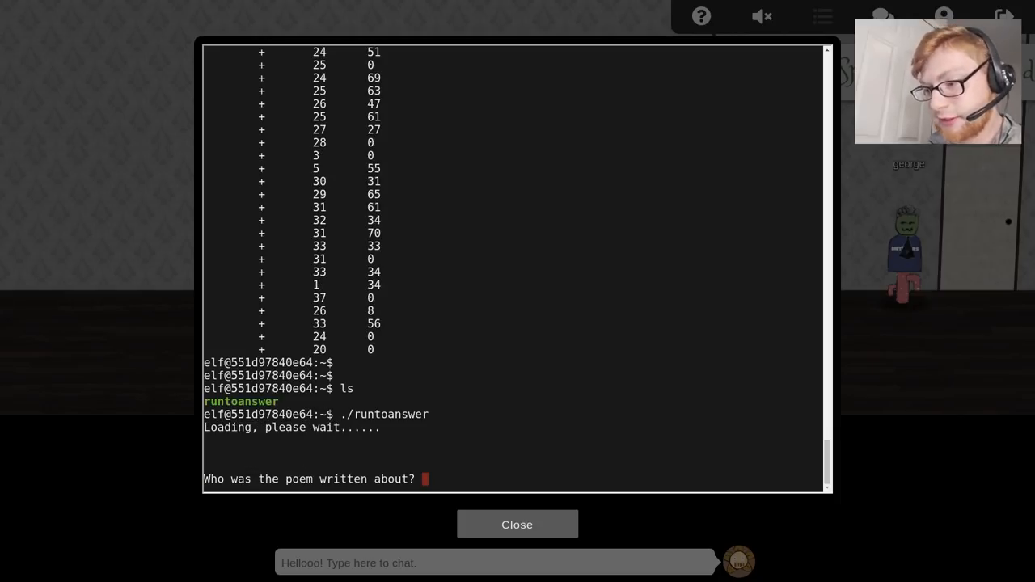
pyautogui.write('Elinore')
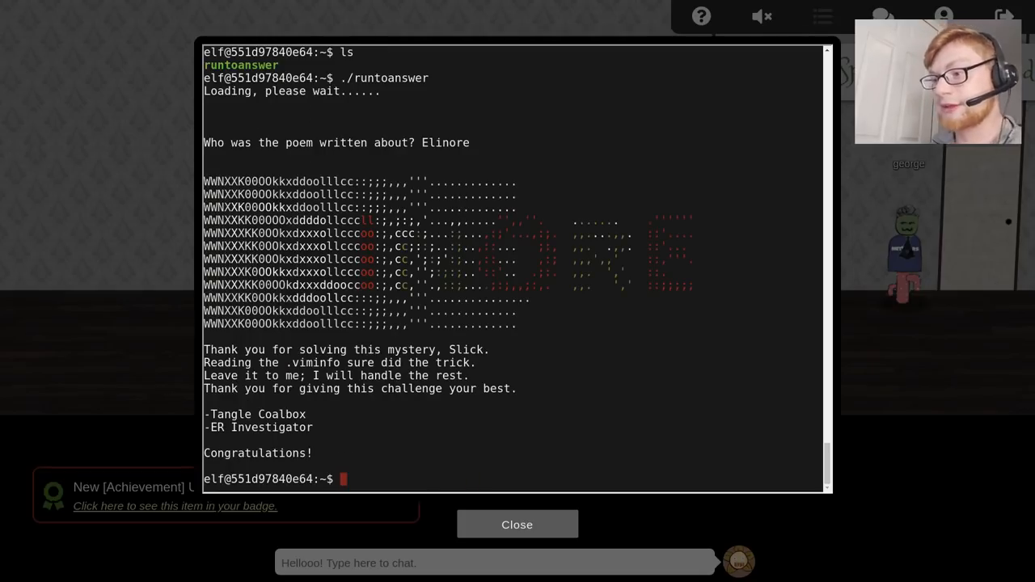
pyautogui.moveTo(203, 233); pyautogui.dragTo(417, 299)
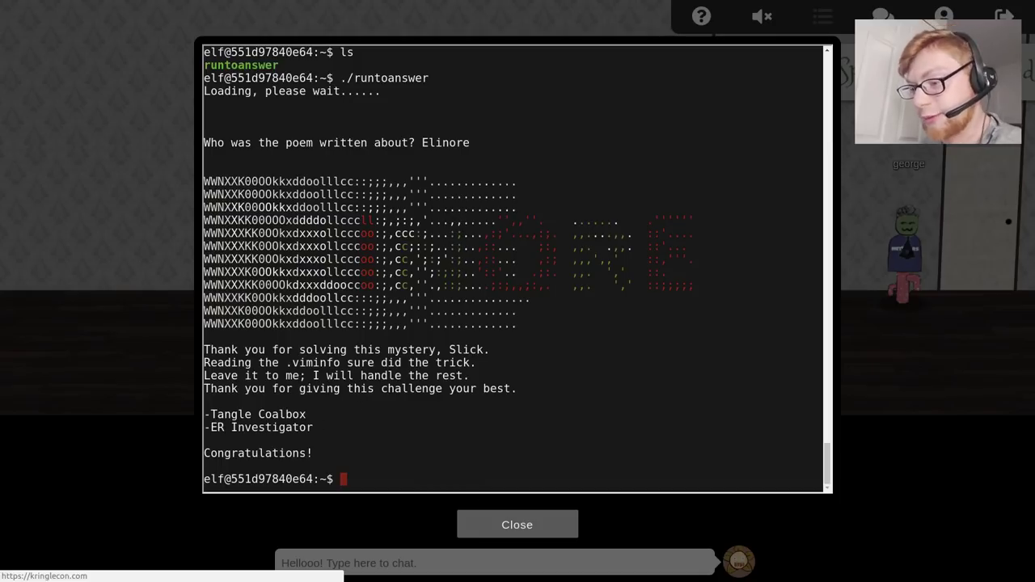
# Close the finished terminal and walk the character toward the Door Passcode lock
pyautogui.click(517, 523)
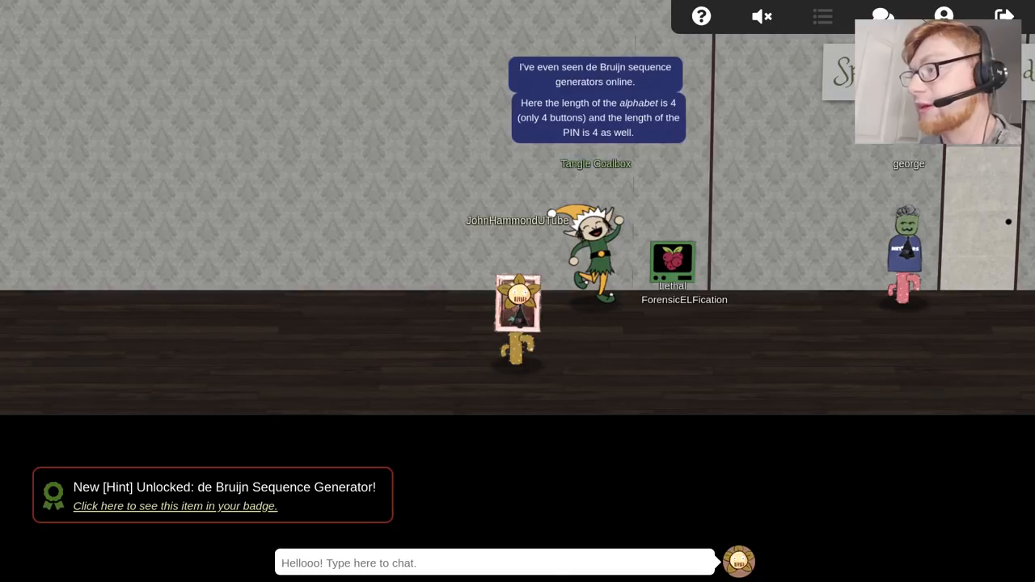
pyautogui.click(514, 291)
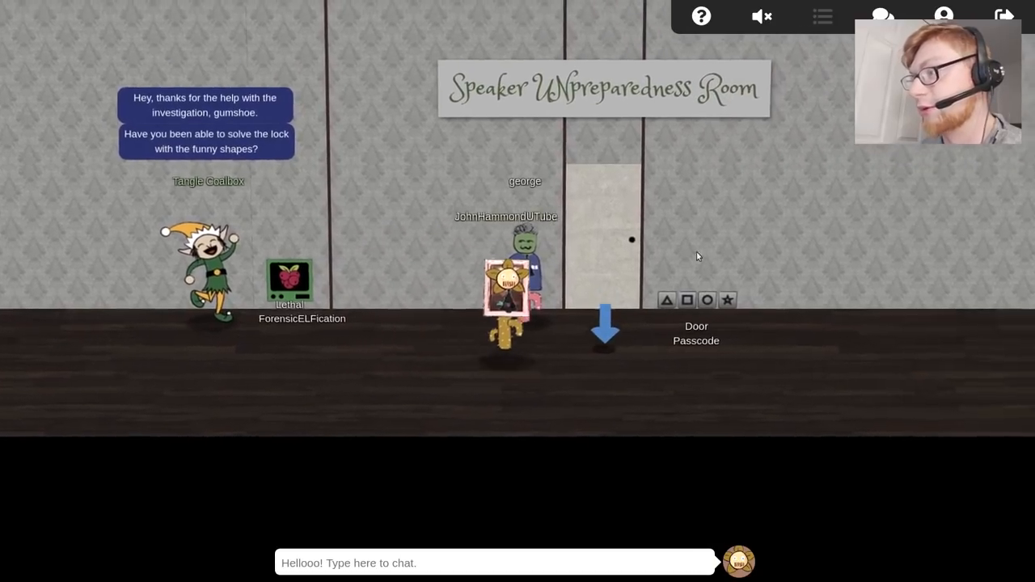
# Review the de Bruijn Sequences objective, then show the de Bruijn Sequence Generator hint
pyautogui.click(818, 16)
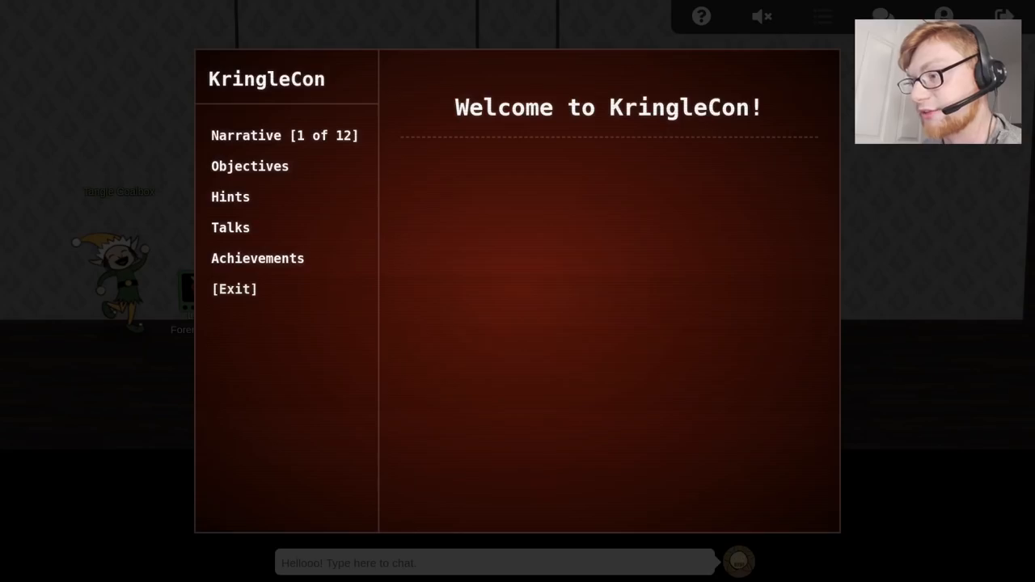
pyautogui.click(230, 198)
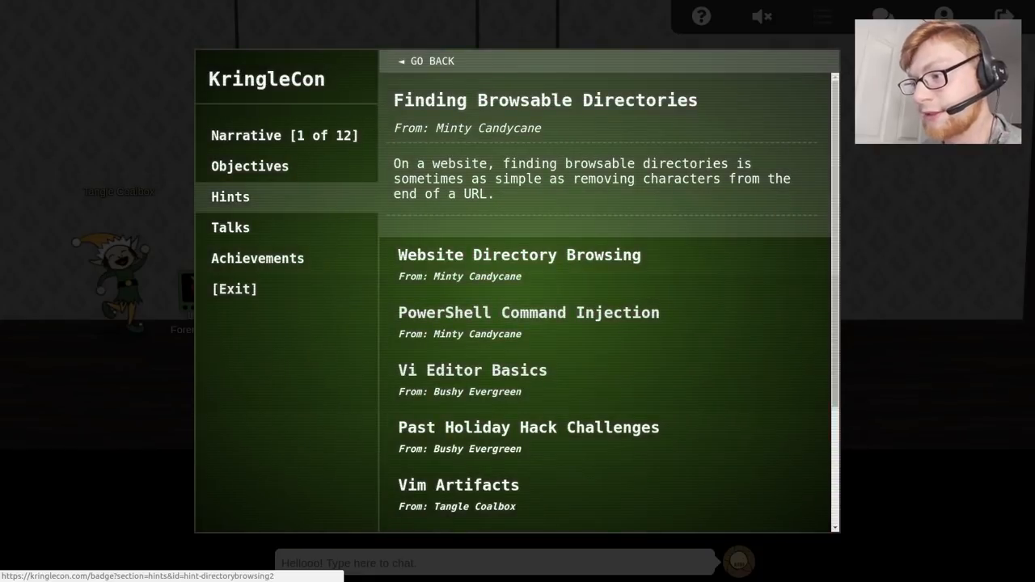
pyautogui.click(249, 165)
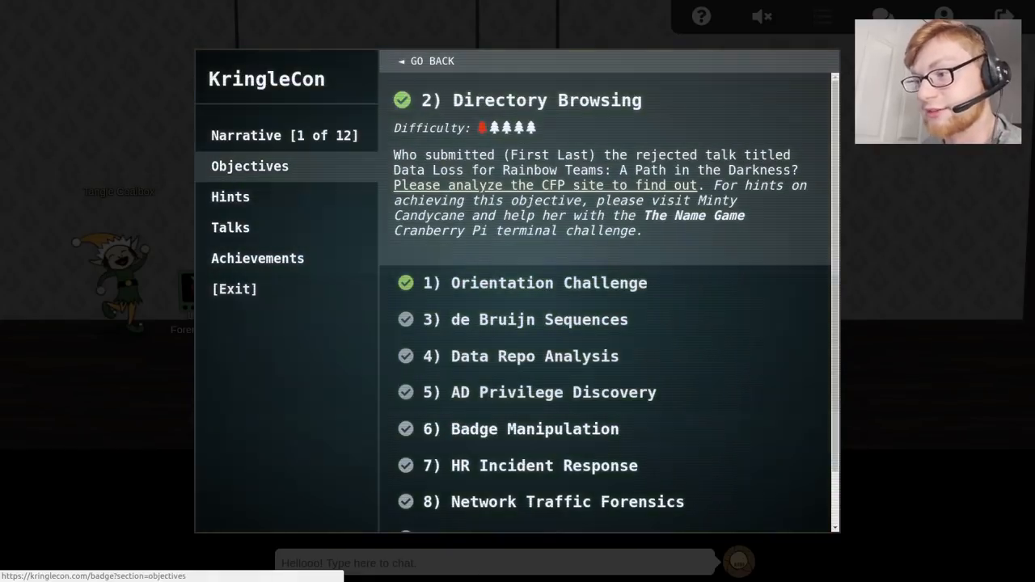
pyautogui.click(538, 320)
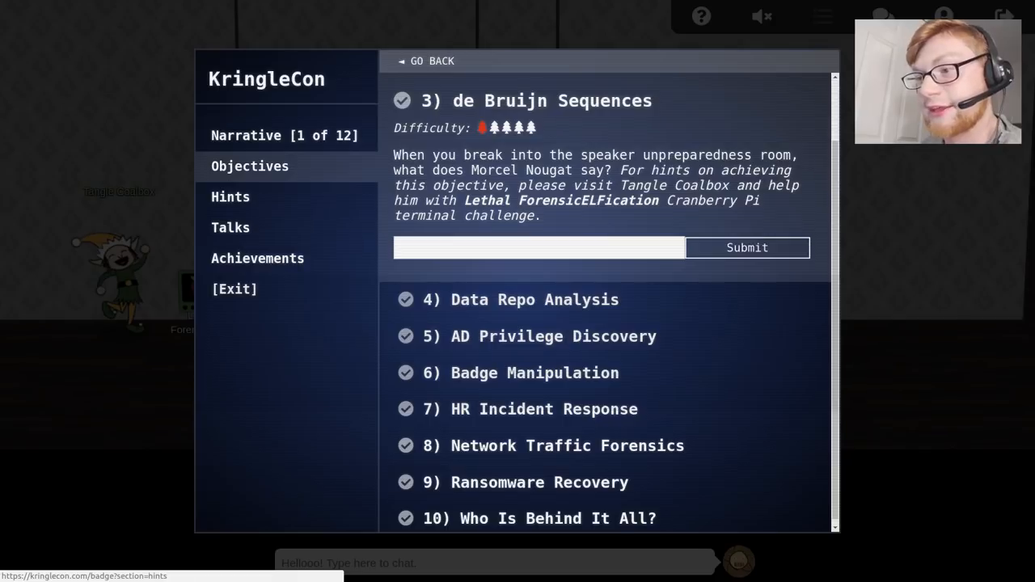
pyautogui.click(230, 197)
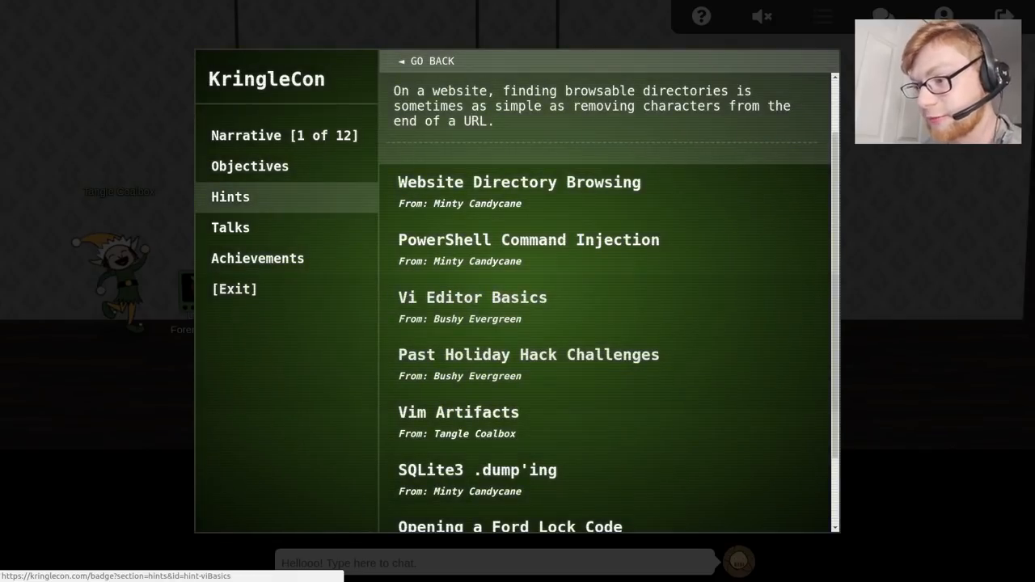
pyautogui.scroll(-3)
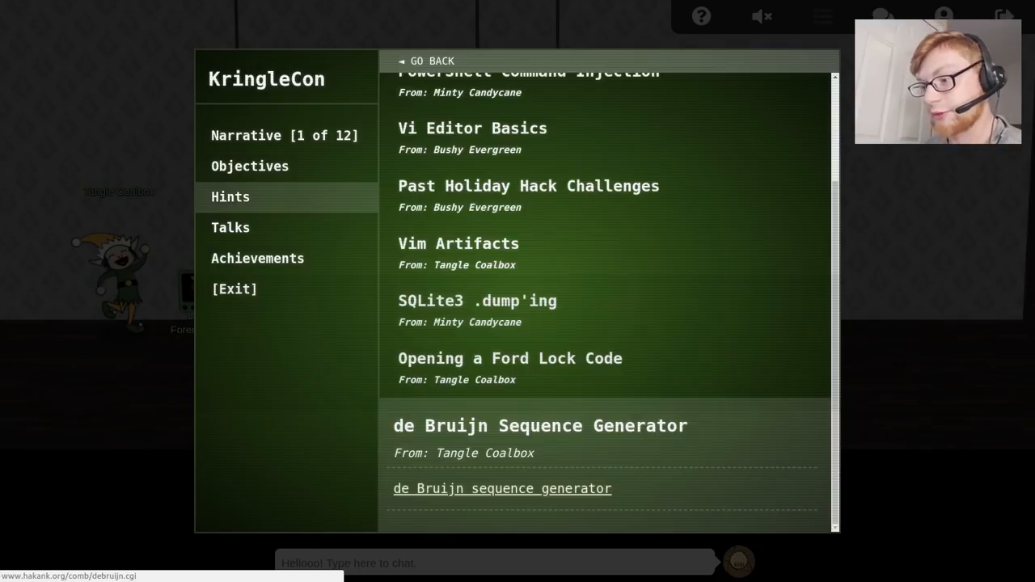
pyautogui.moveTo(469, 488)
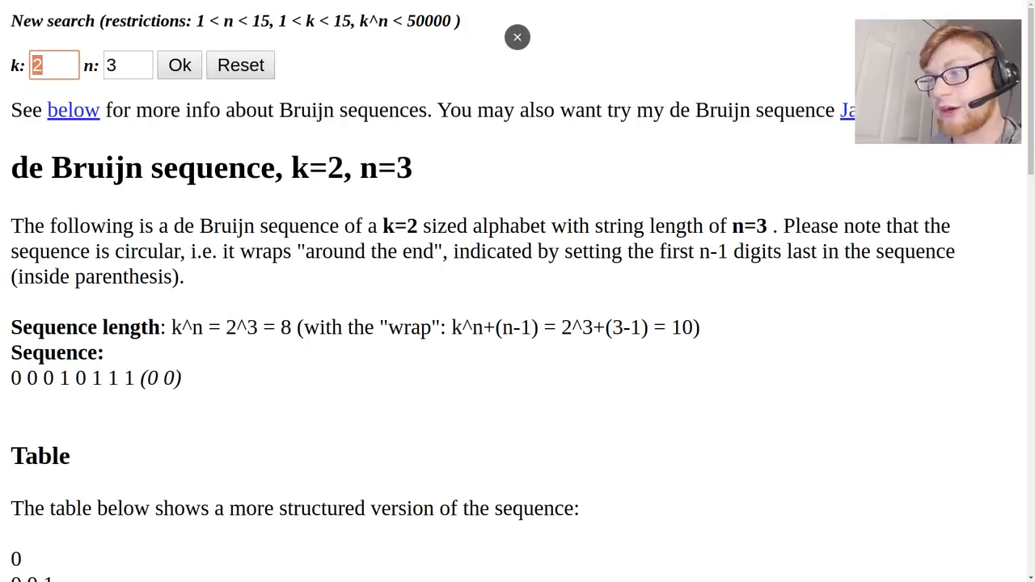
# Generate the 256-digit de Bruijn sequence with k=4 and n=4 on hakank.org
pyautogui.rightClick(477, 226)
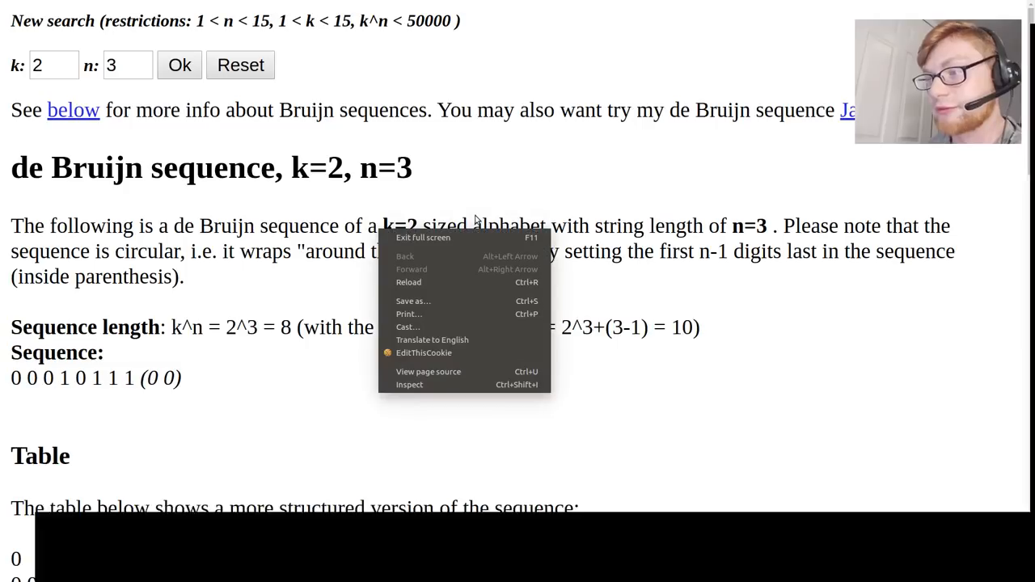
pyautogui.click(475, 220)
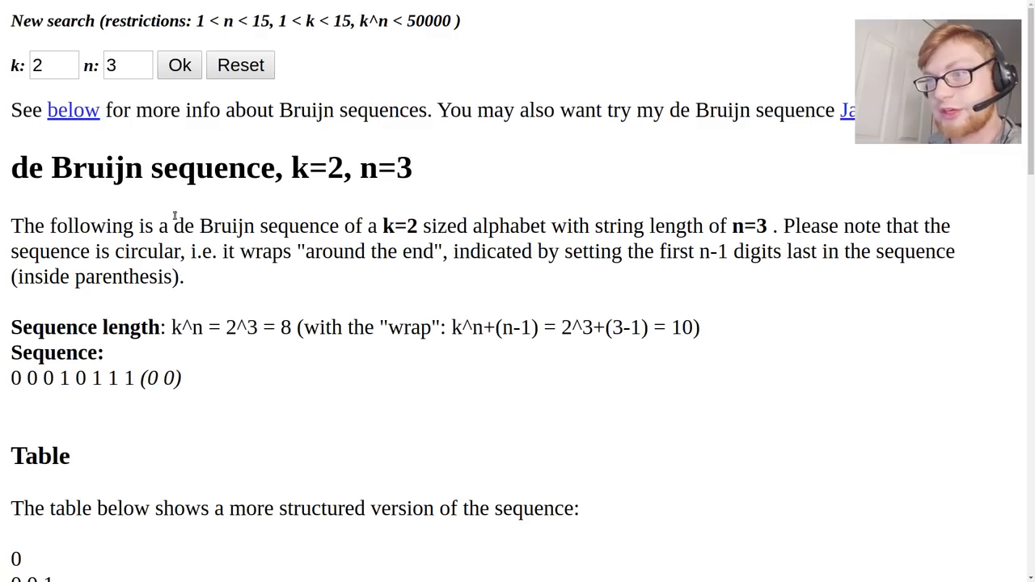
pyautogui.moveTo(61, 136)
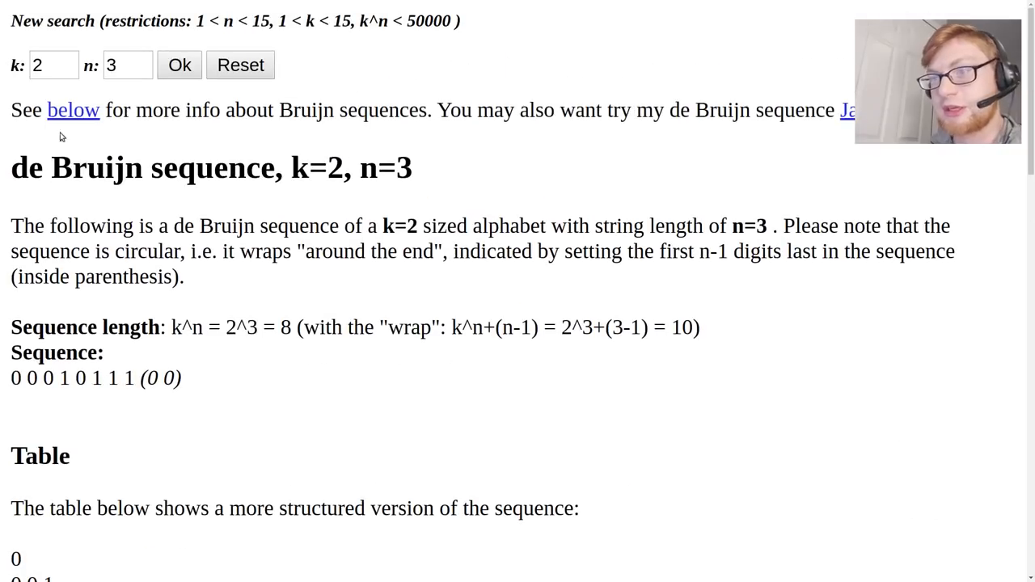
pyautogui.write('4')
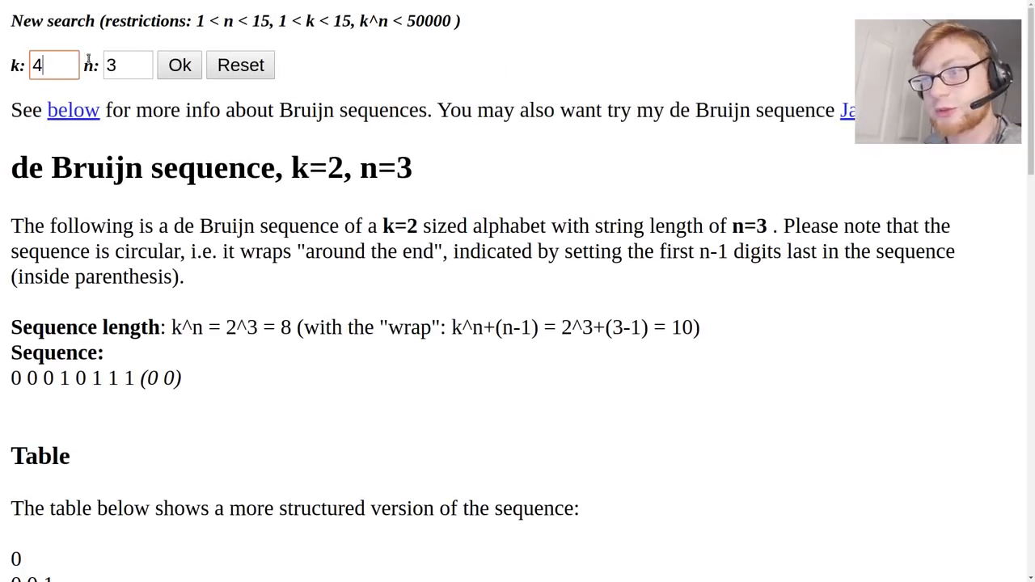
pyautogui.write('4')
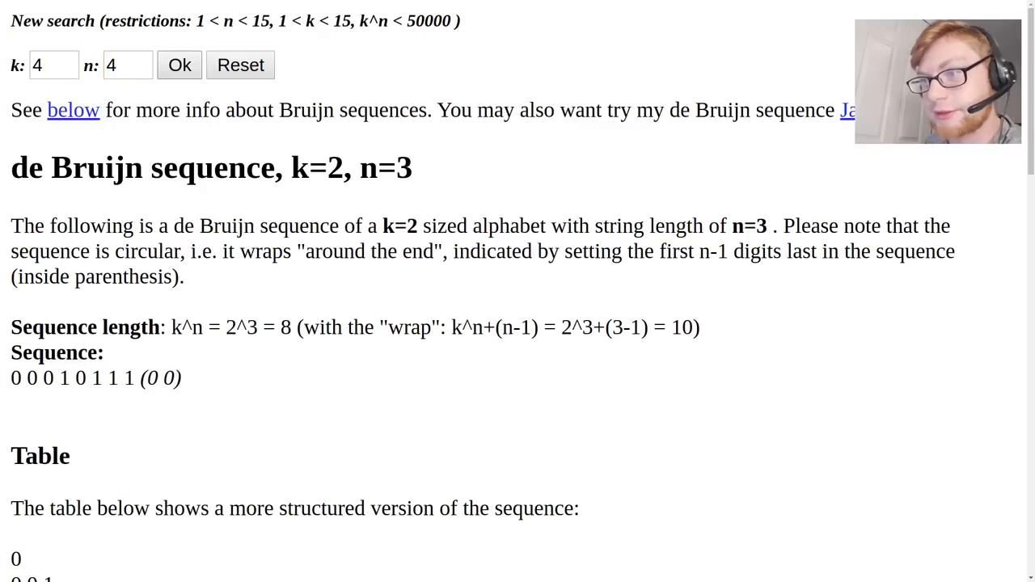
pyautogui.click(177, 65)
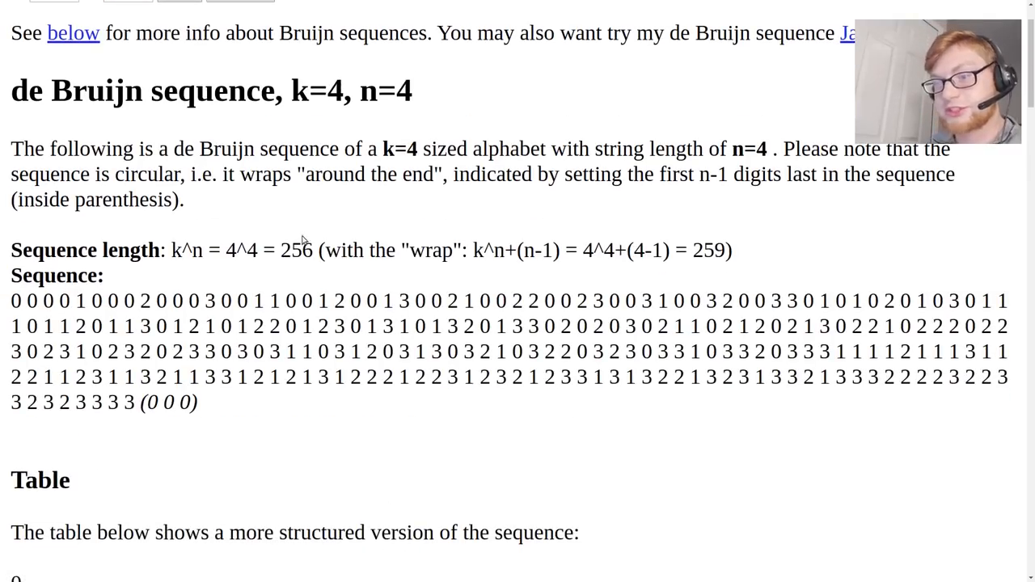
pyautogui.moveTo(9, 291); pyautogui.dragTo(137, 401)
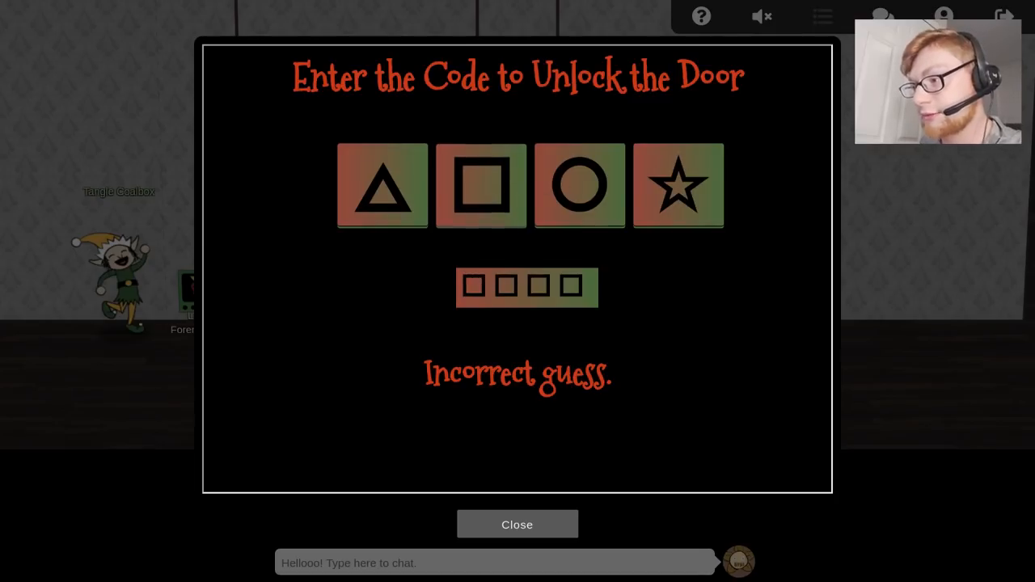
pyautogui.click(678, 184)
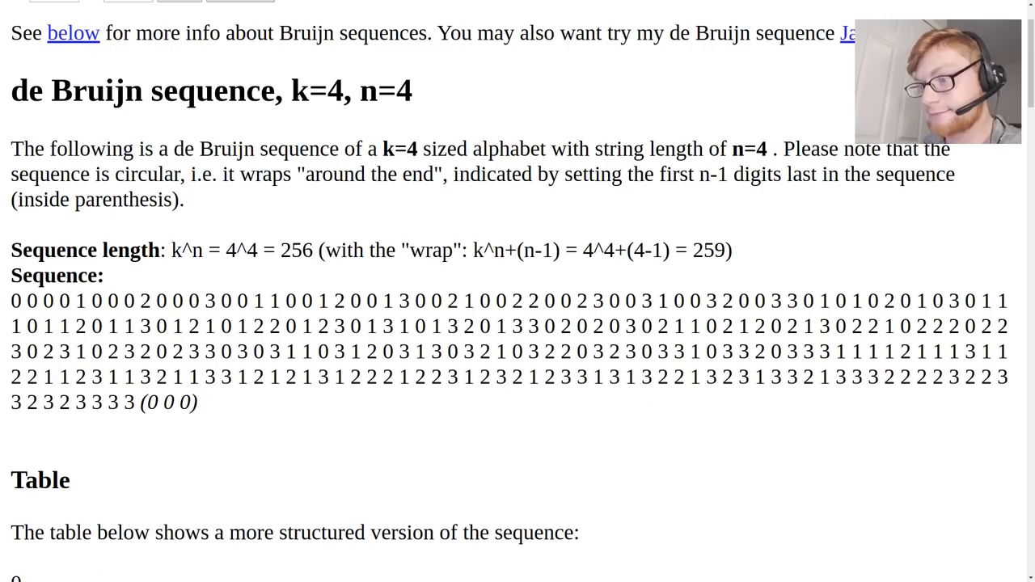
pyautogui.scroll(-3)
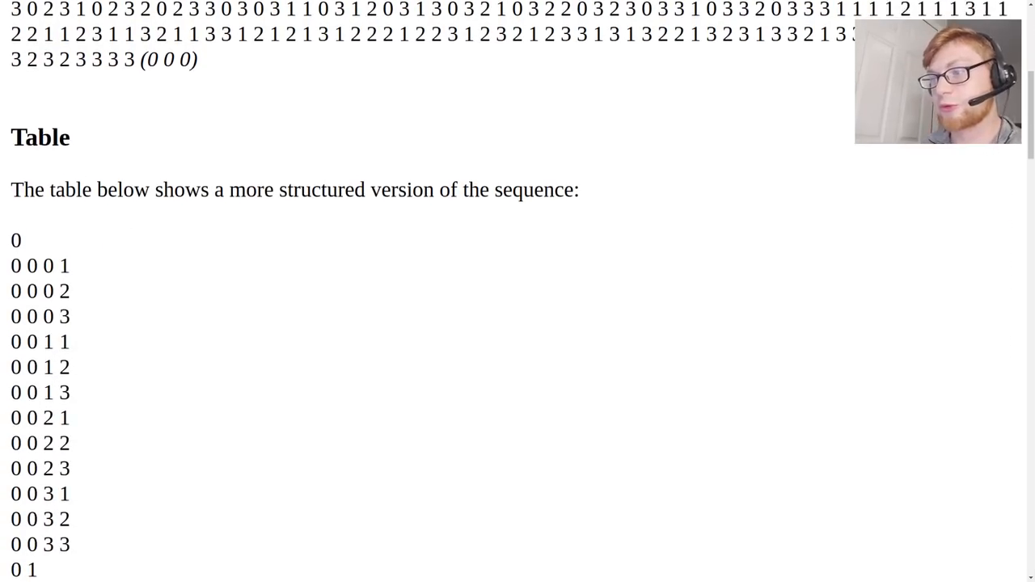
pyautogui.scroll(-3)
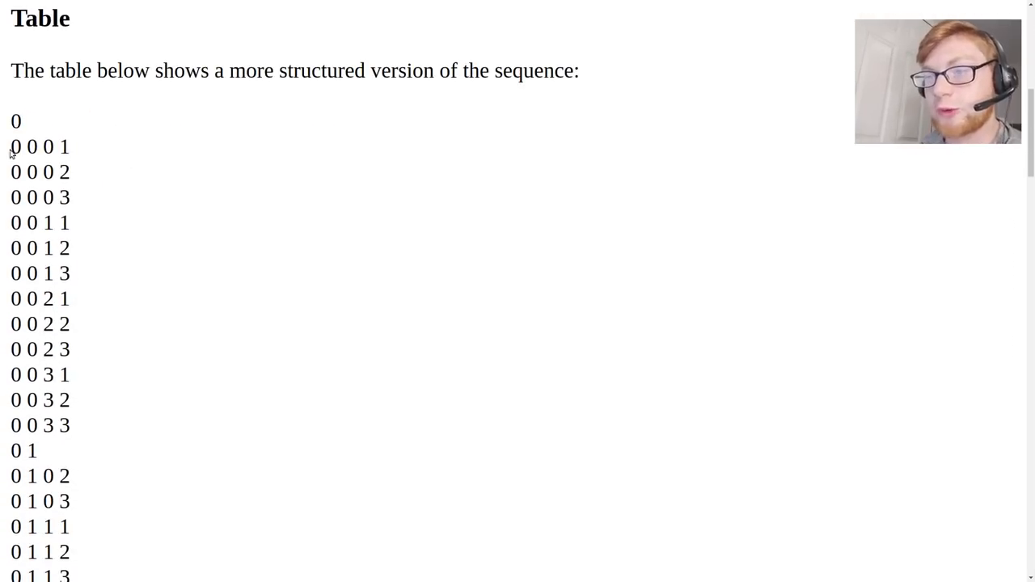
pyautogui.moveTo(13, 199)
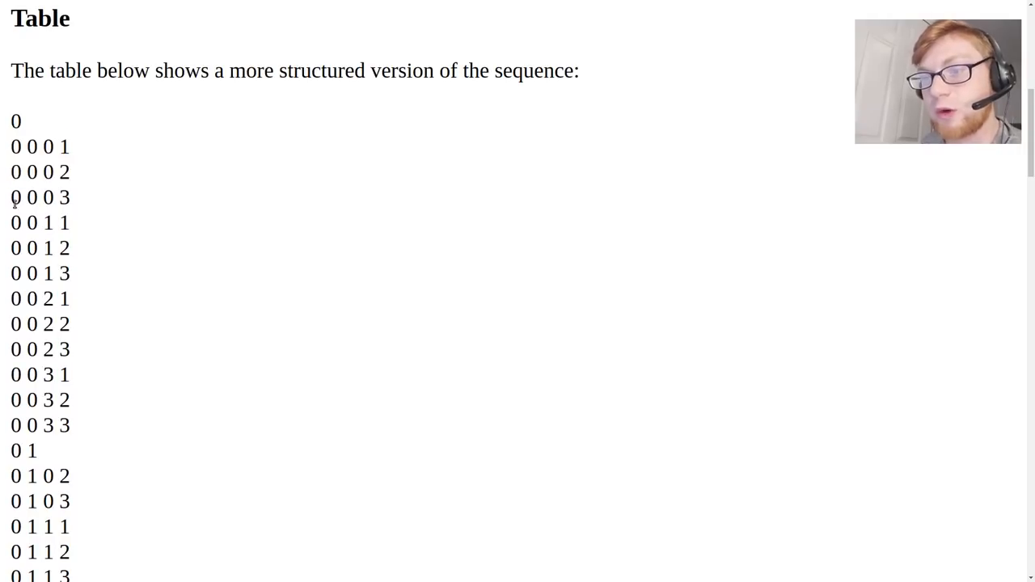
pyautogui.scroll(-3)
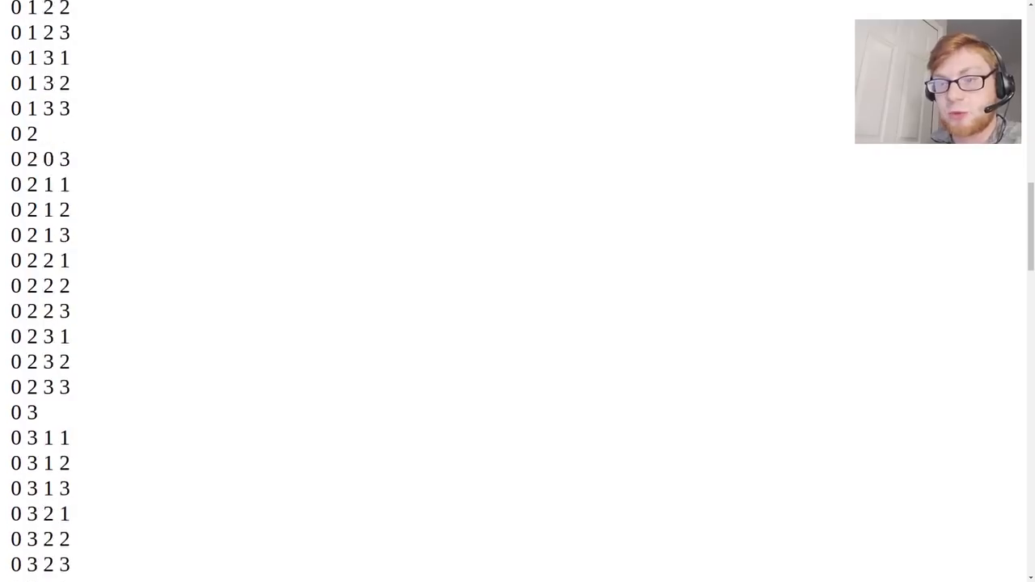
pyautogui.scroll(-3)
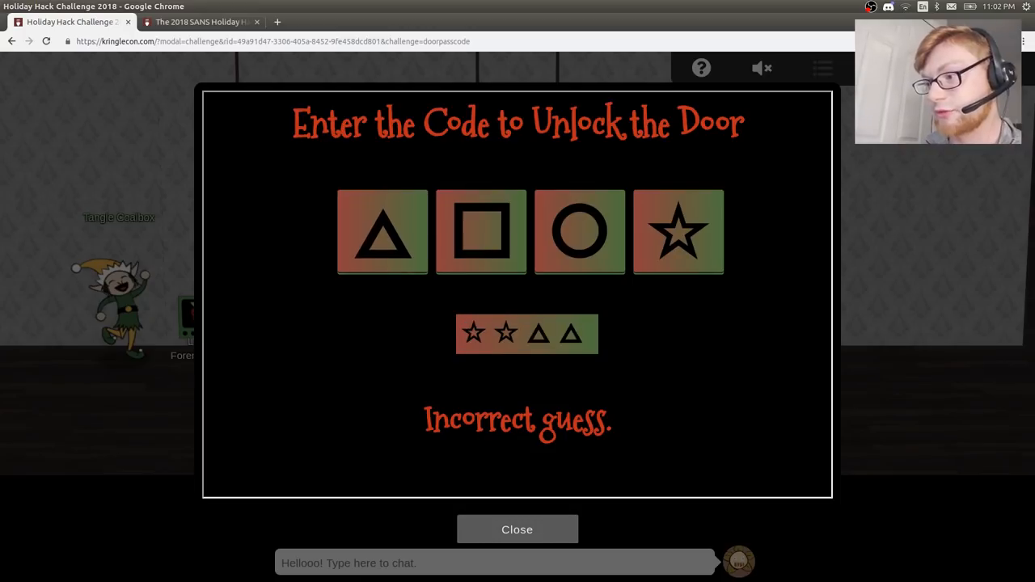
# Enter shape codes until triangle-square-circle-triangle is accepted, then close the lock
pyautogui.click(381, 233)
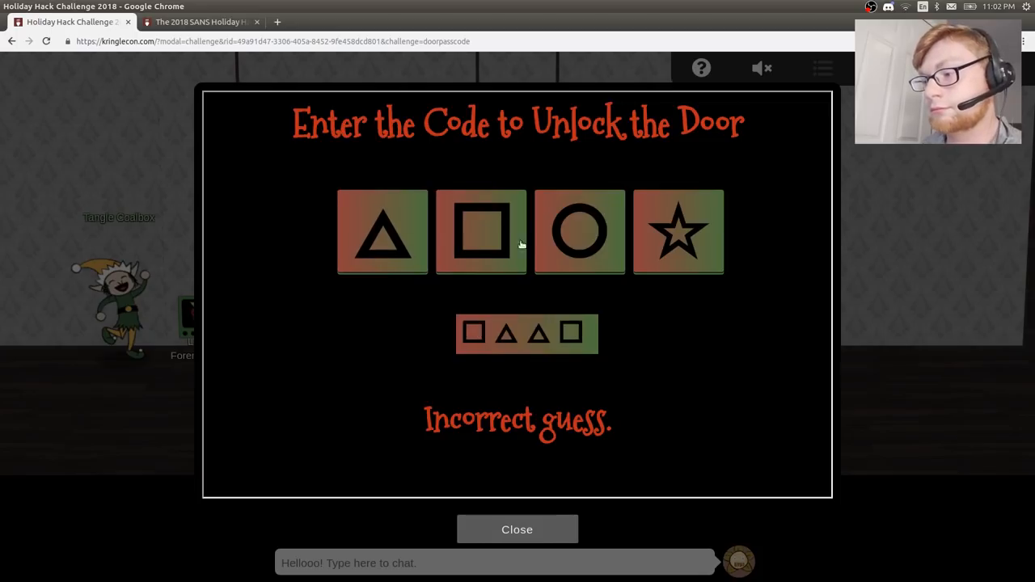
pyautogui.click(382, 233)
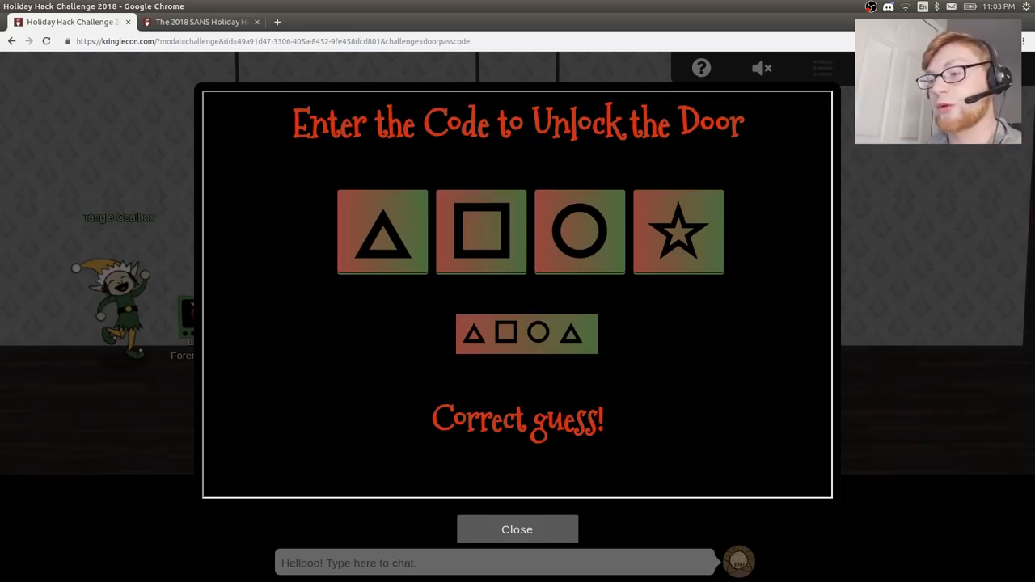
pyautogui.click(517, 529)
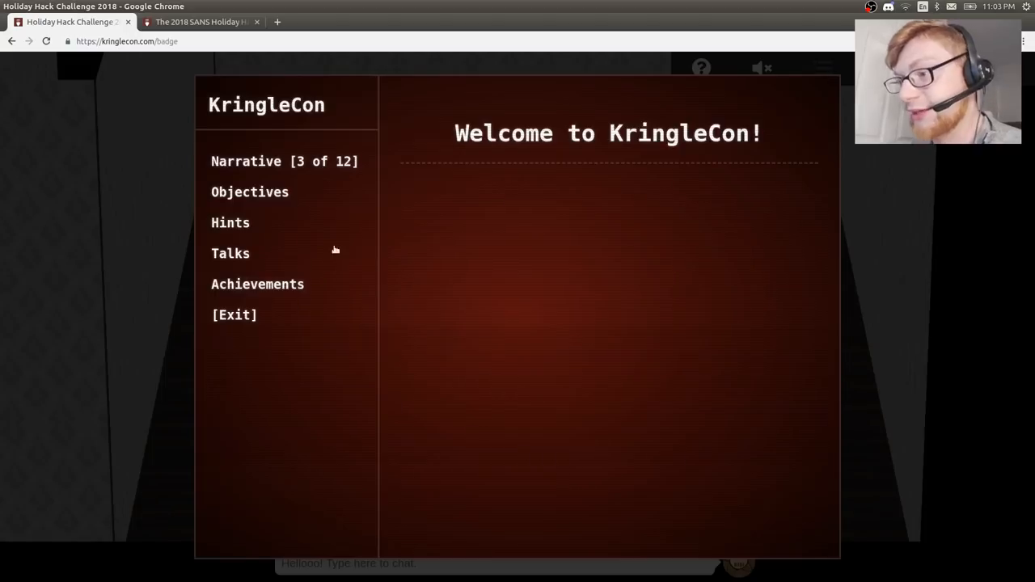
# Start typing 'We' into the de Bruijn Sequences objective's answer field
pyautogui.click(249, 191)
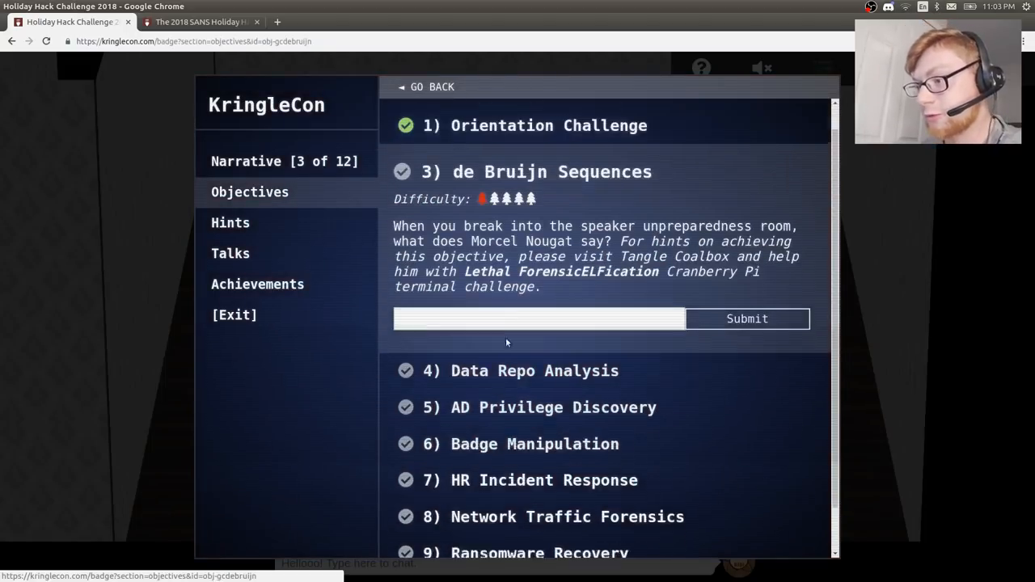
pyautogui.write('We')
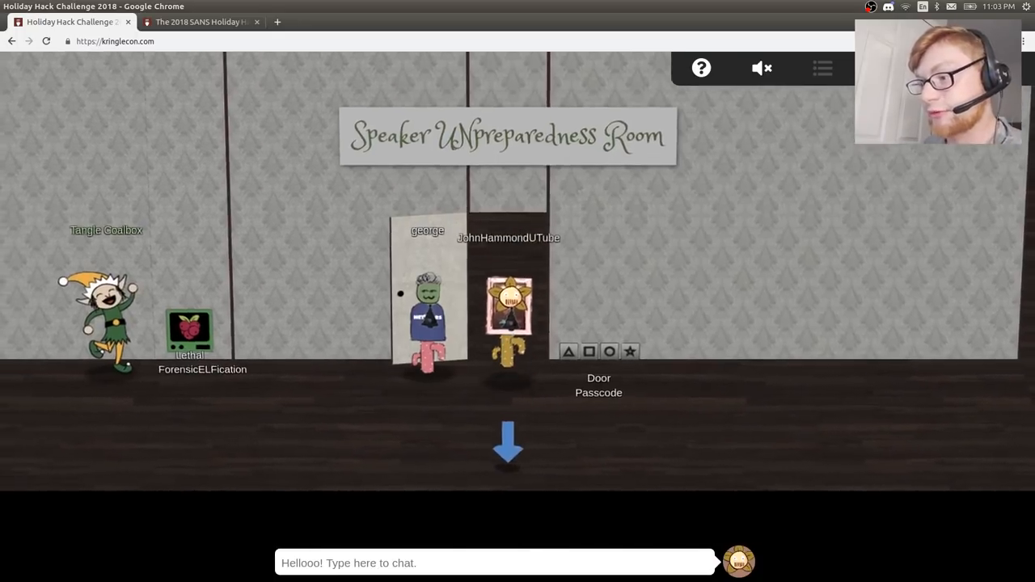
# Reveal the door passcode victory banner 'Welcome unprepared speaker!' and return to Question 3's answer
pyautogui.click(201, 23)
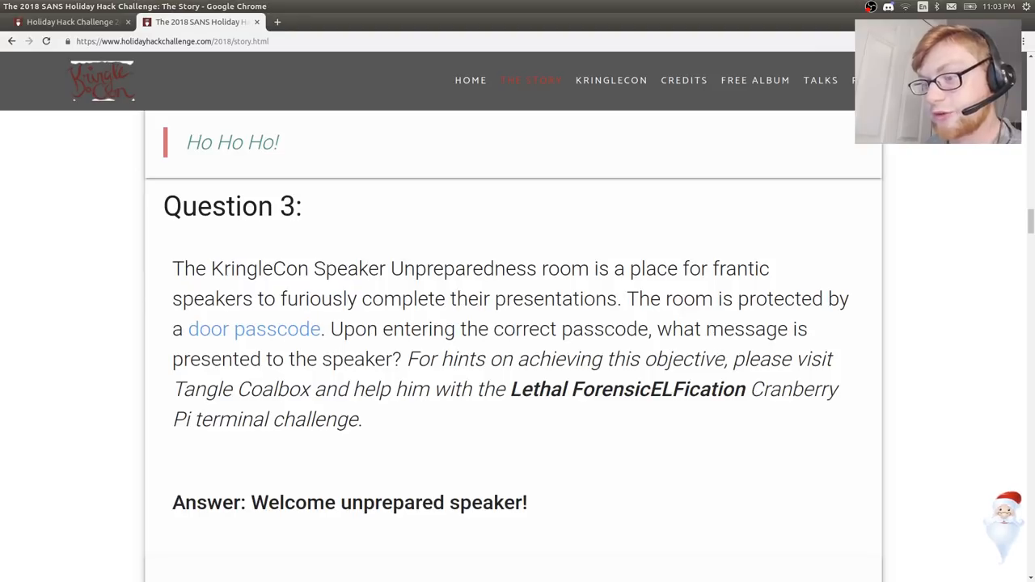
pyautogui.click(253, 329)
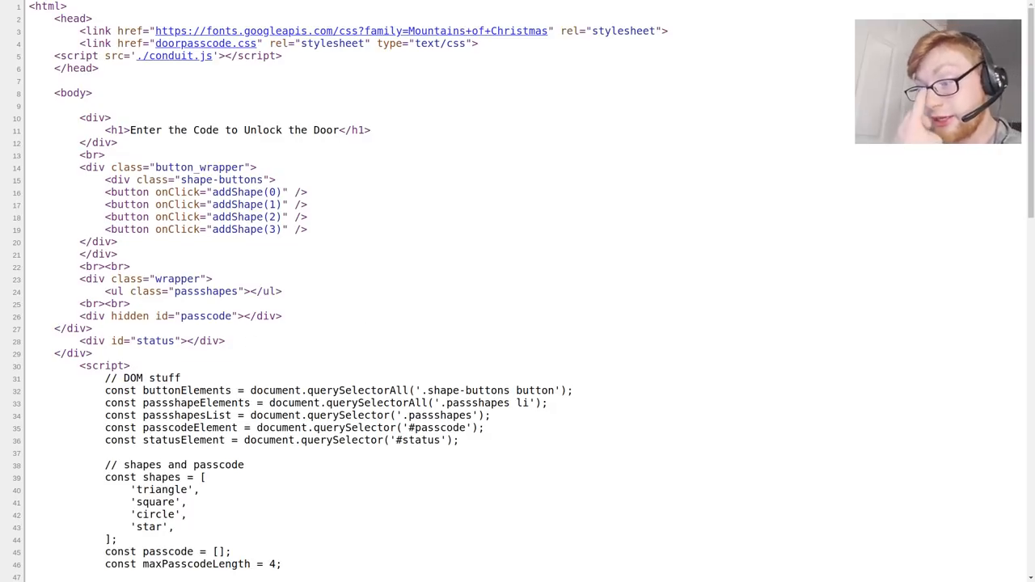
pyautogui.scroll(-3)
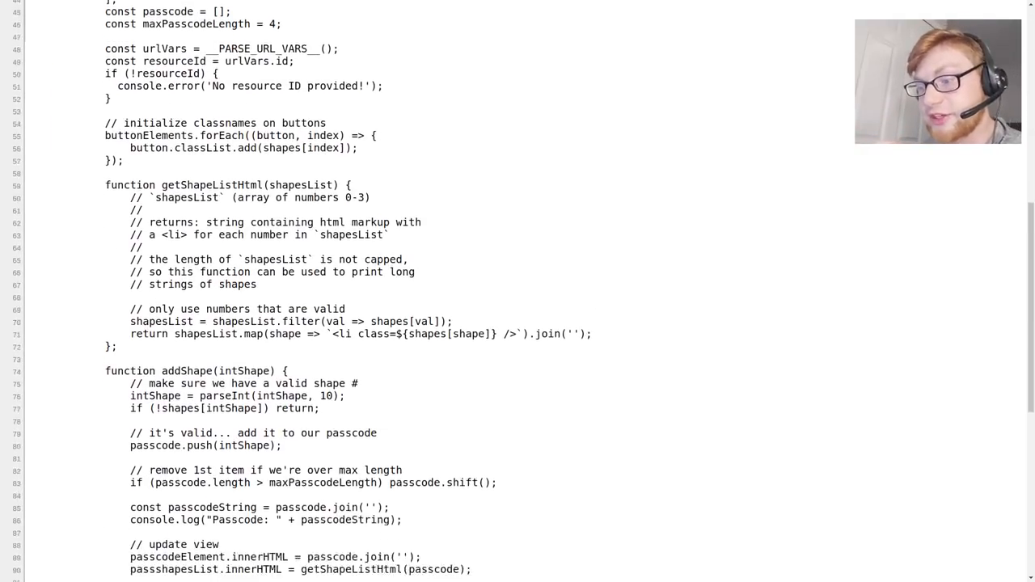
pyautogui.scroll(-3)
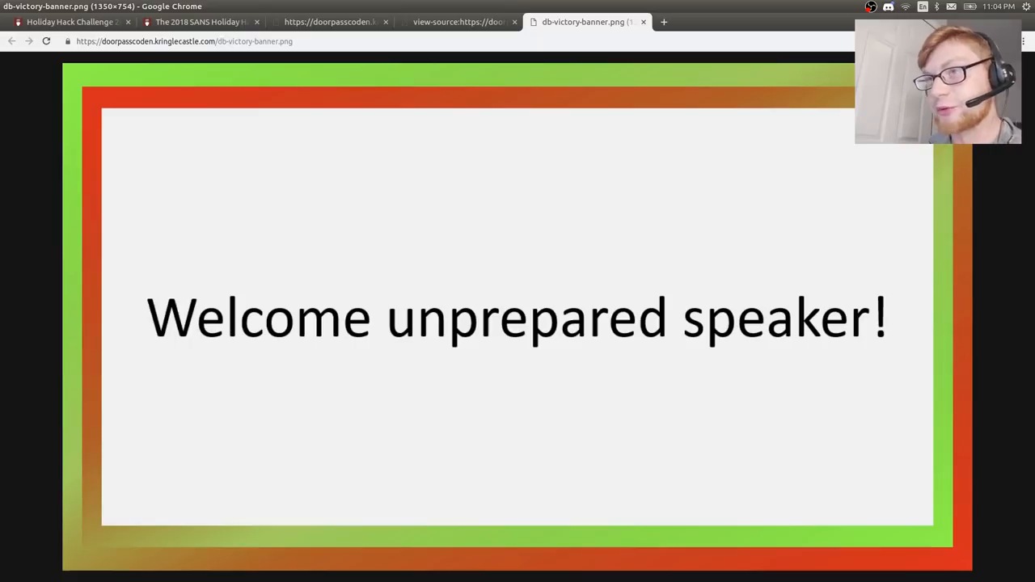
pyautogui.click(459, 23)
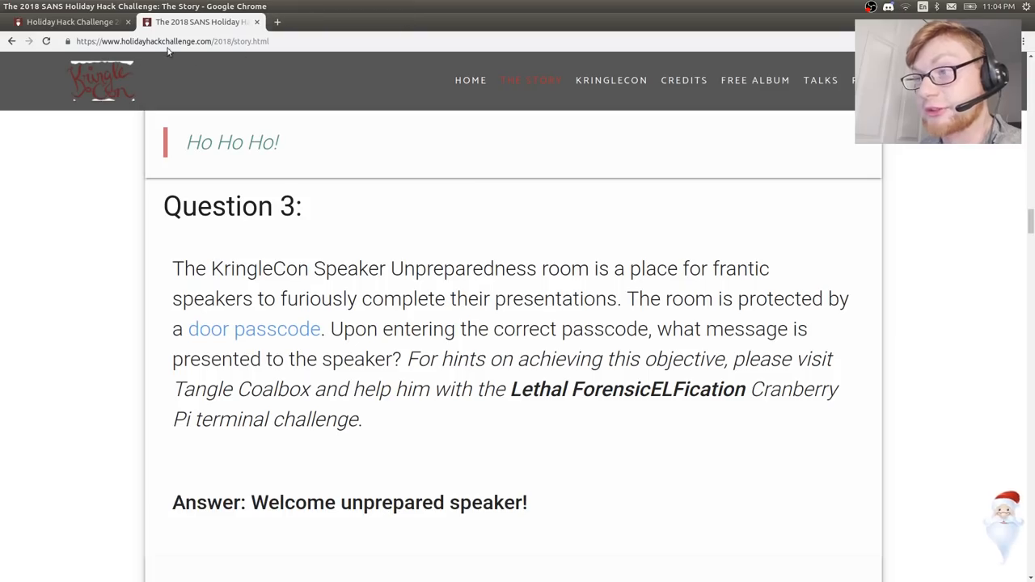
# Return to the KringleCon game world and leave the badge menu to resume playing
pyautogui.click(77, 22)
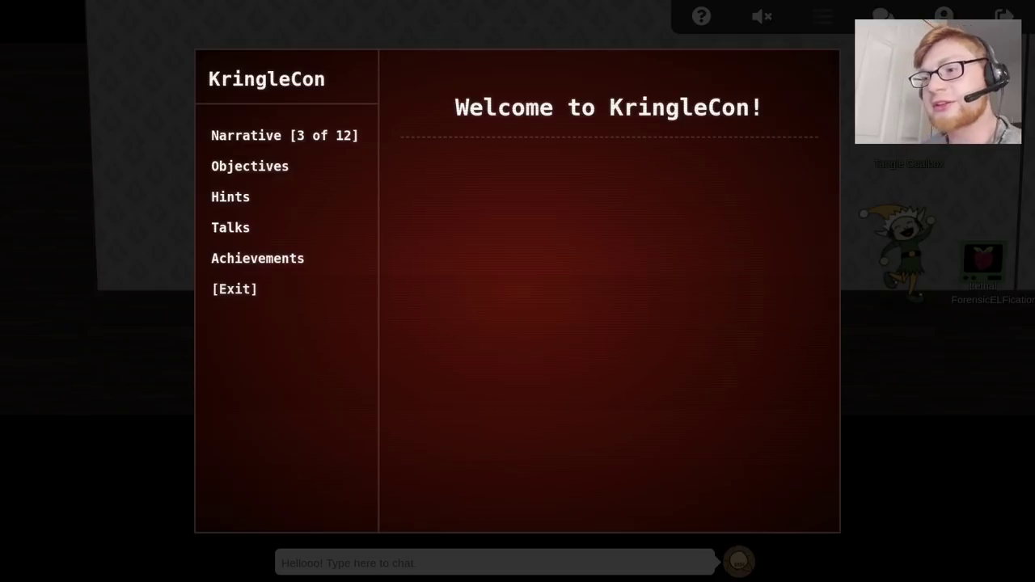
pyautogui.click(285, 136)
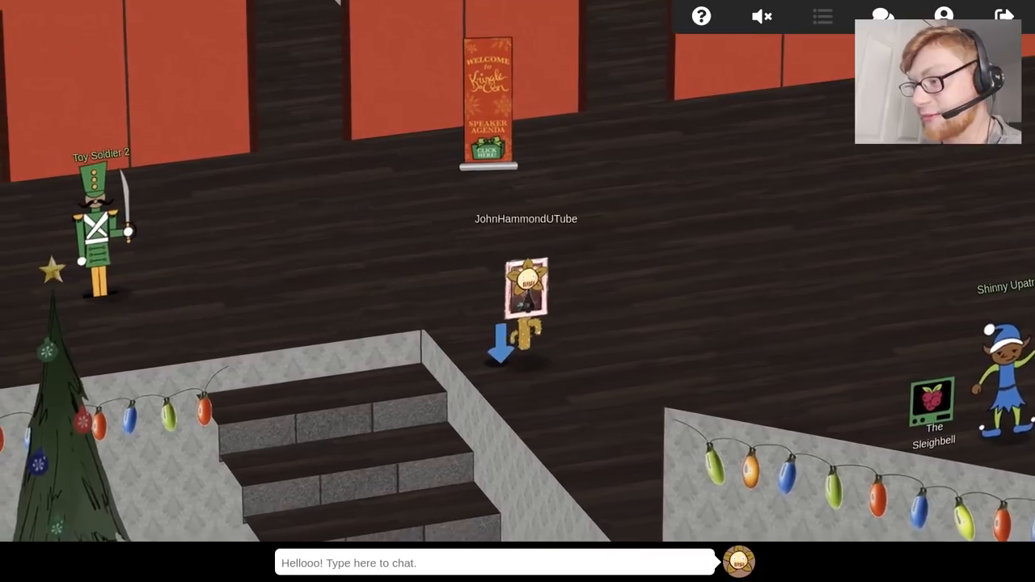
# Scroll the badge's objectives and hints to Wunorse Openslae's Plaintext Credentials in Commands hint
pyautogui.click(823, 16)
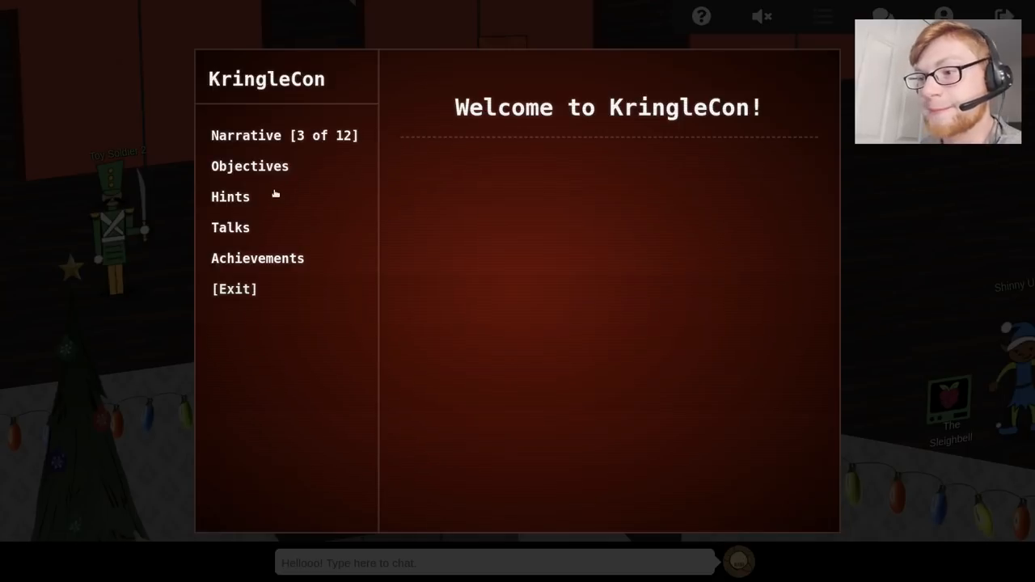
pyautogui.click(249, 165)
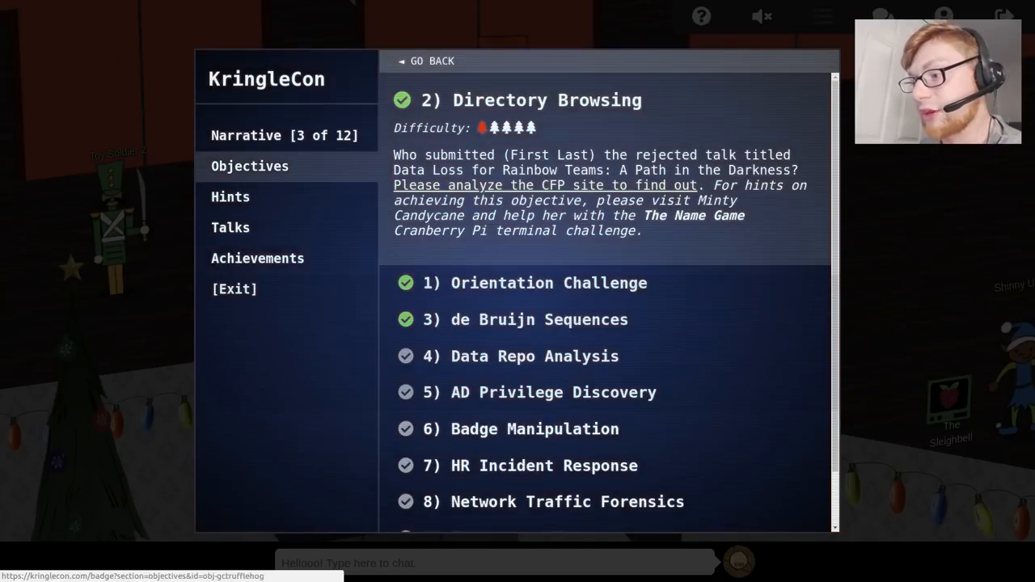
pyautogui.scroll(-3)
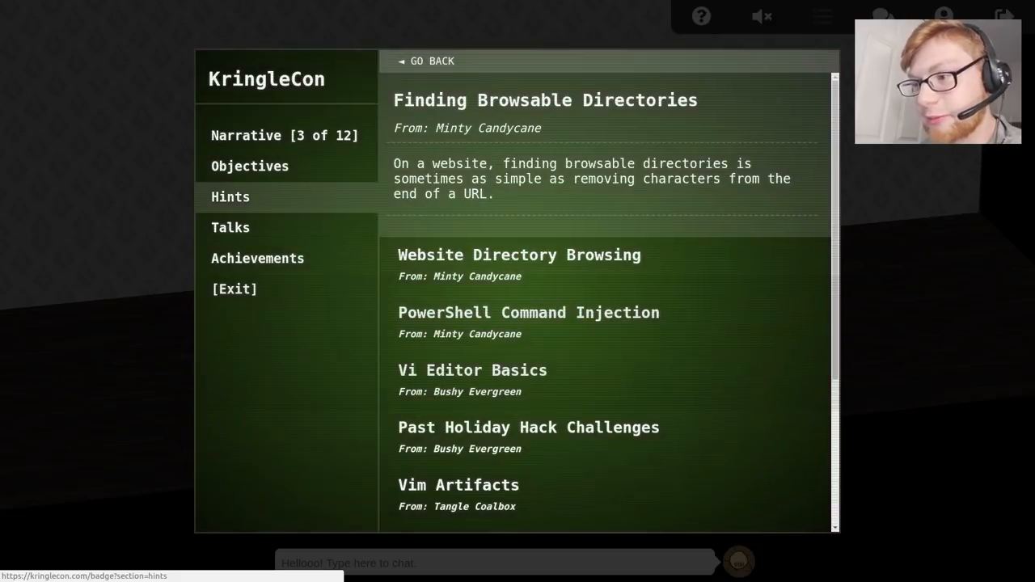
pyautogui.scroll(-3)
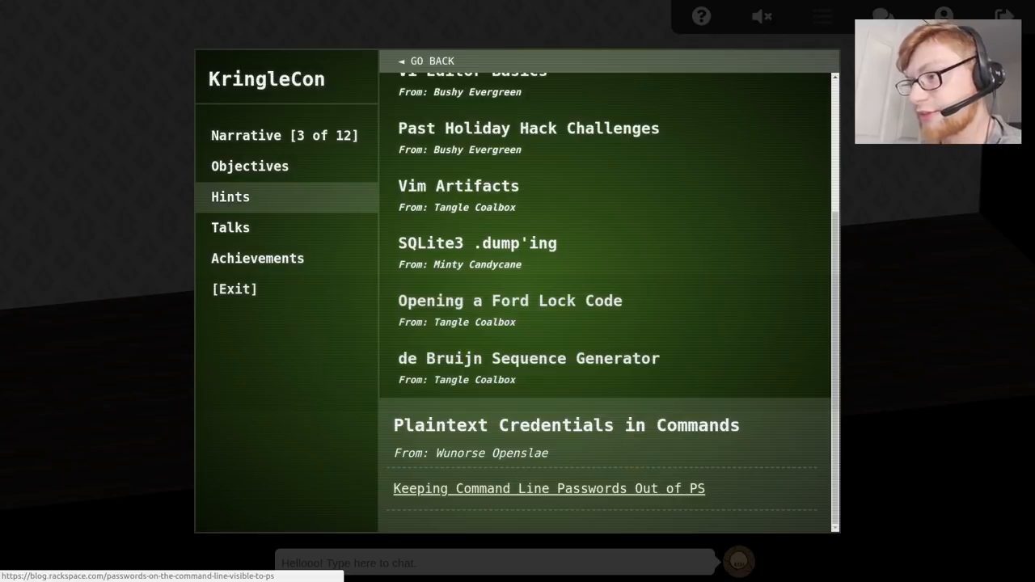
# Read the Rackspace Blog article on passwords visible to ps at 150% zoom
pyautogui.click(550, 488)
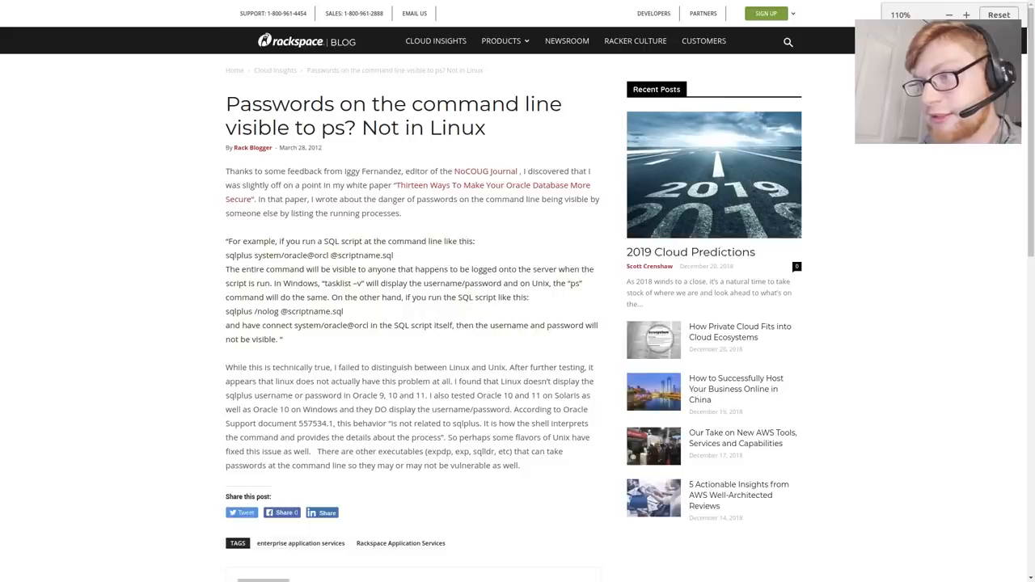
pyautogui.click(966, 15)
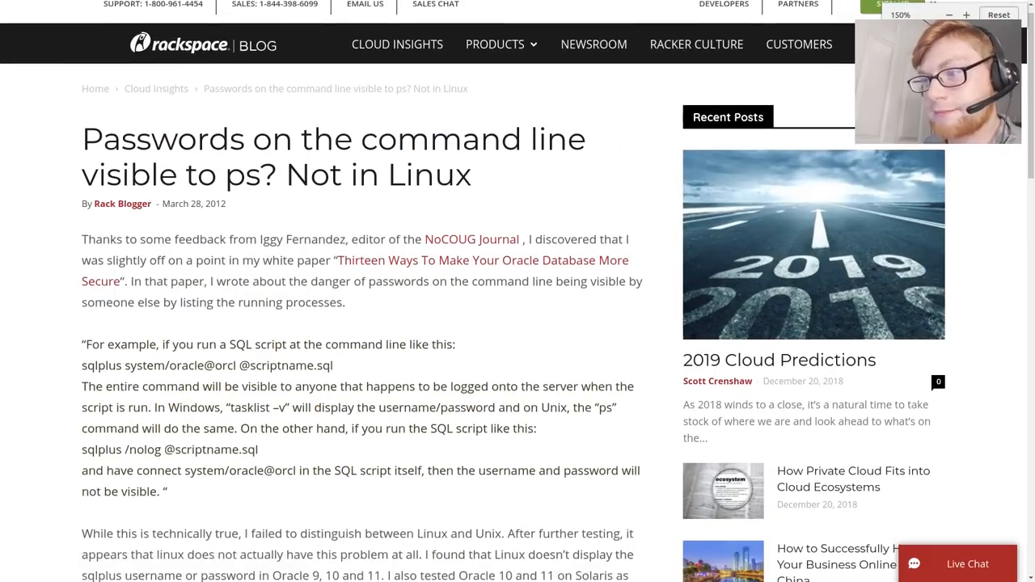
pyautogui.scroll(-3)
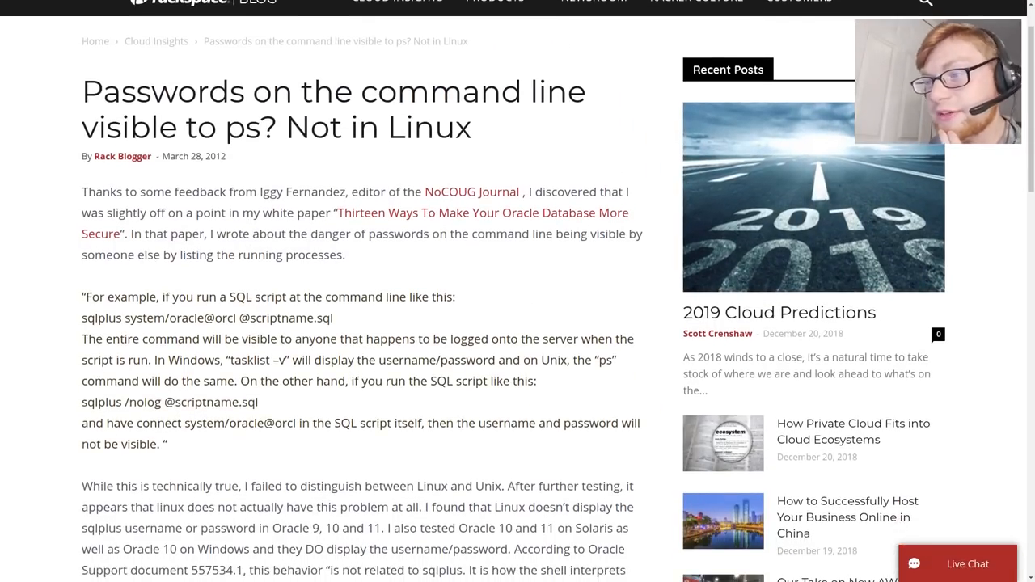
pyautogui.scroll(-3)
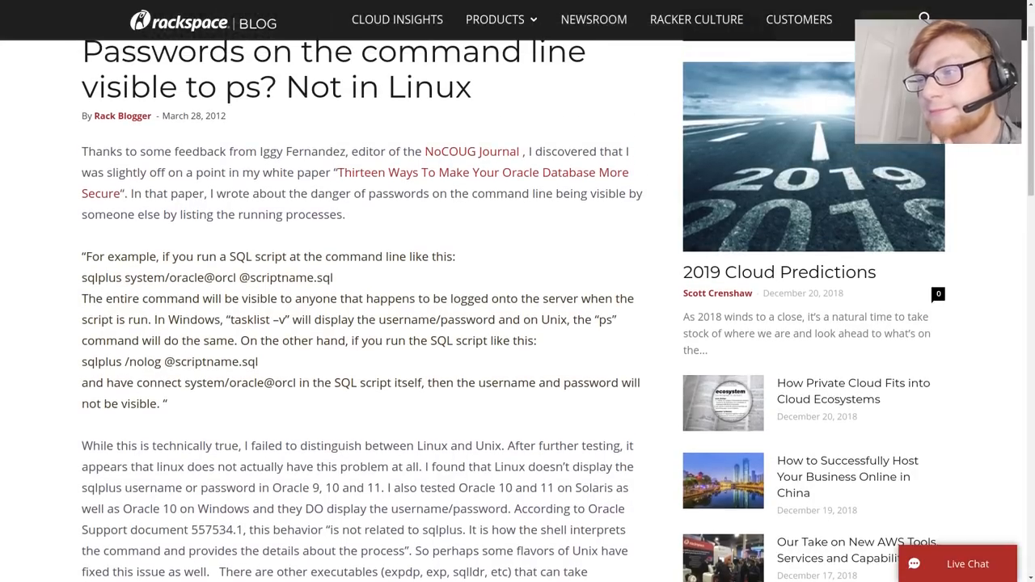
pyautogui.scroll(-3)
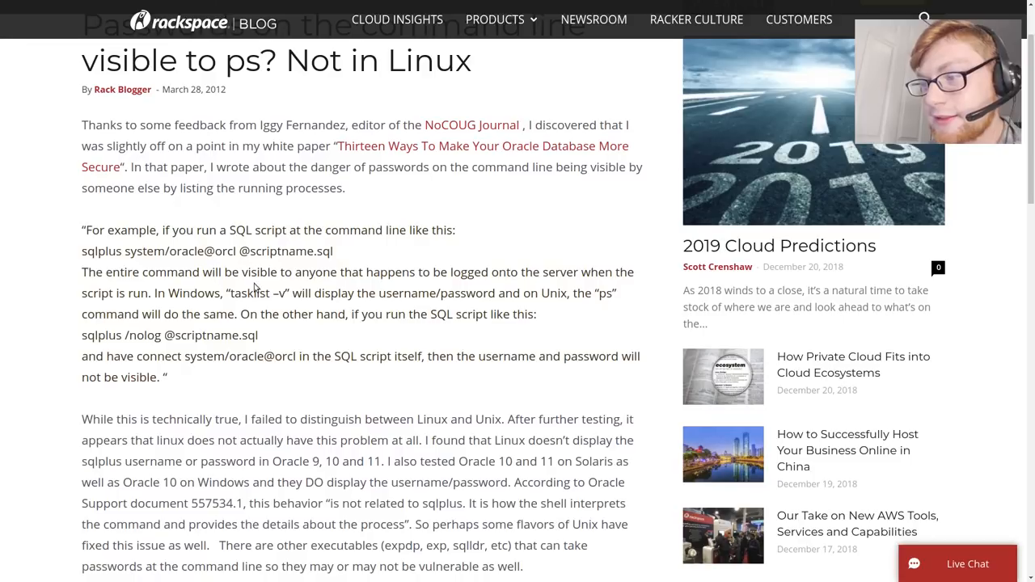
pyautogui.scroll(-3)
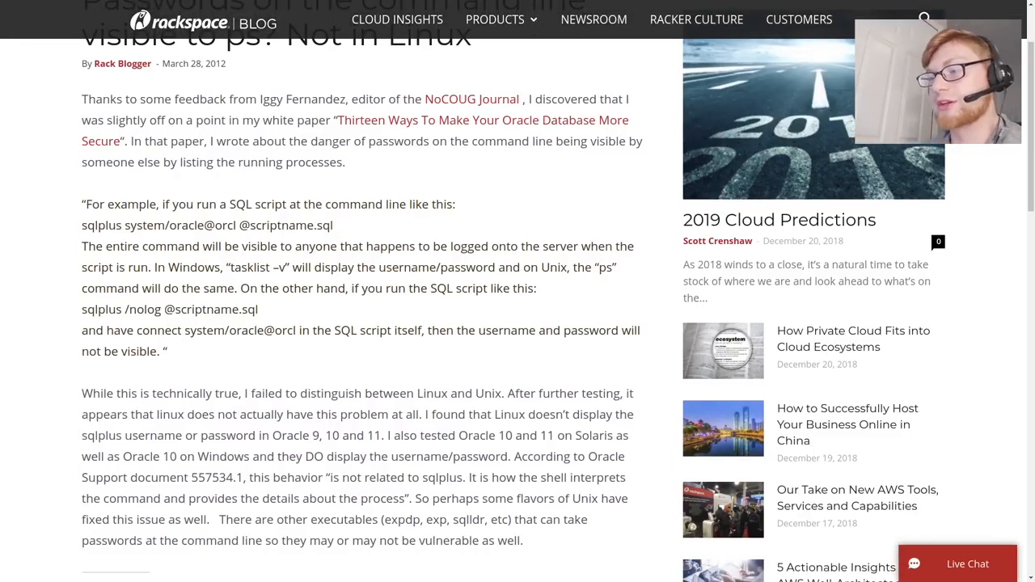
pyautogui.scroll(-3)
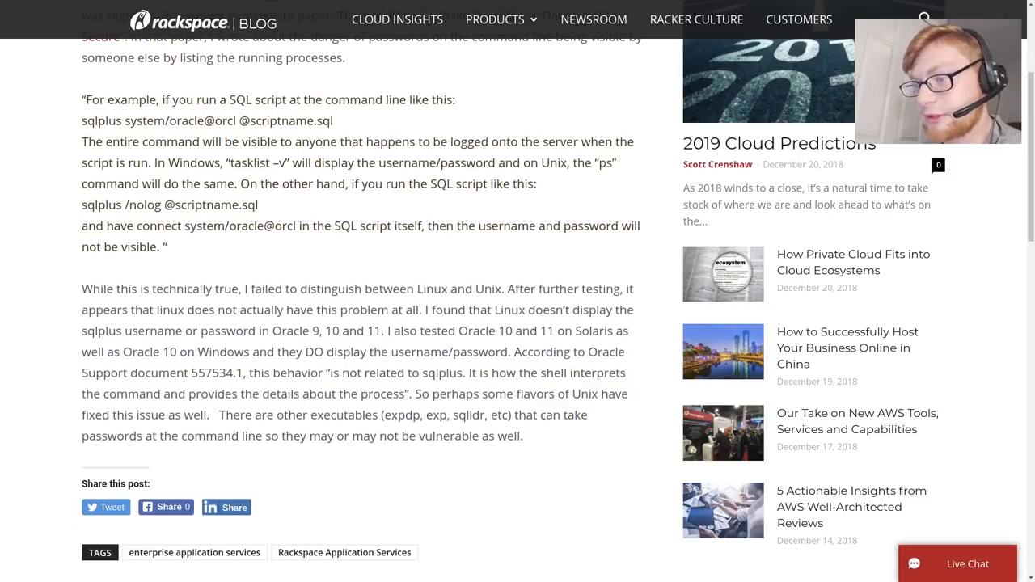
pyautogui.scroll(-3)
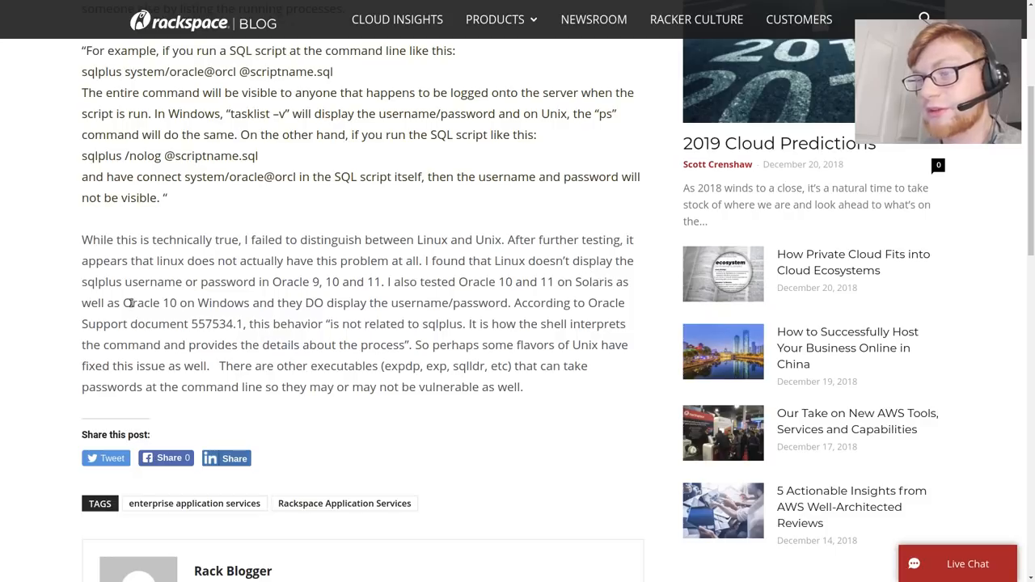
pyautogui.scroll(-3)
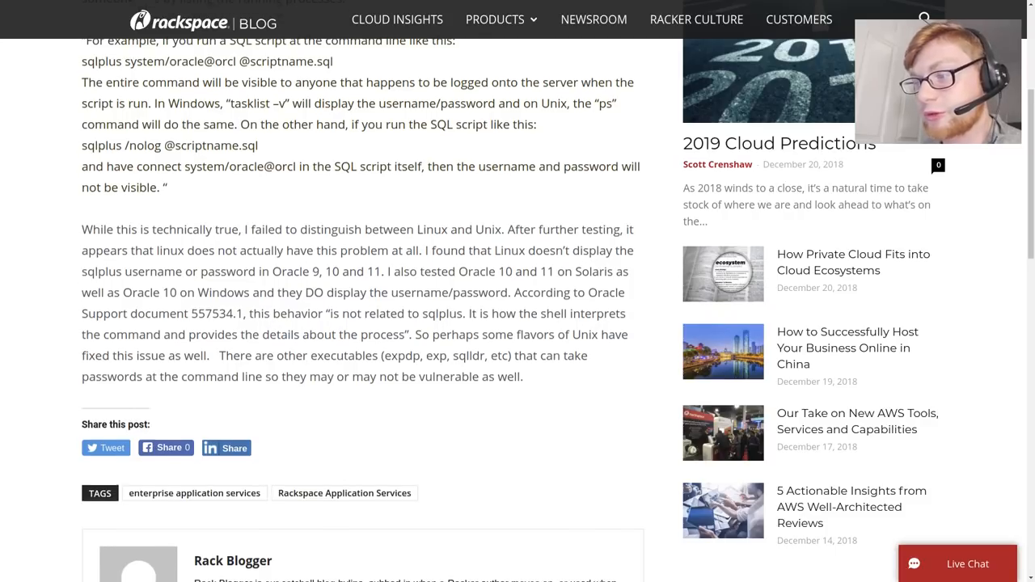
pyautogui.scroll(-3)
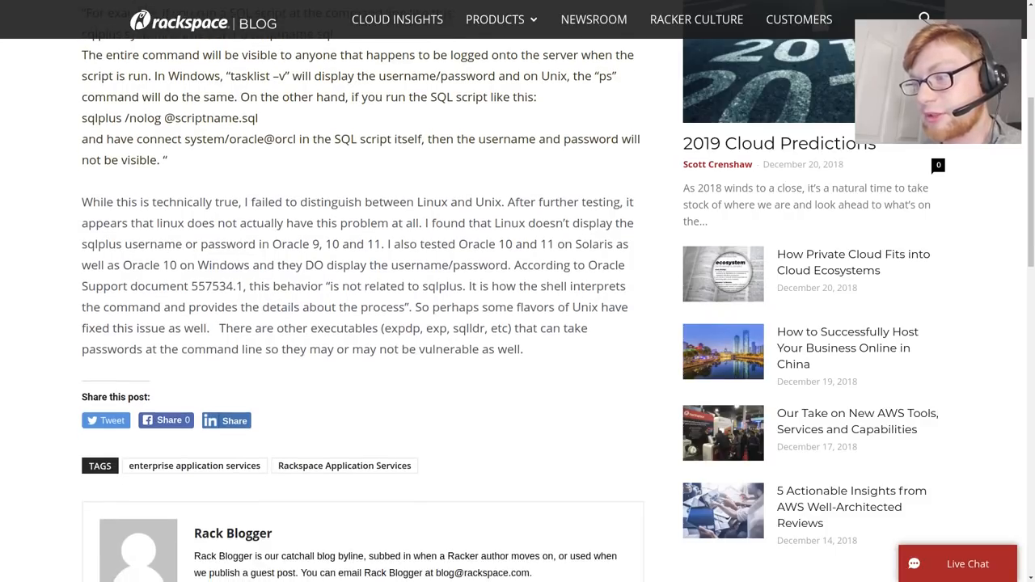
pyautogui.scroll(-3)
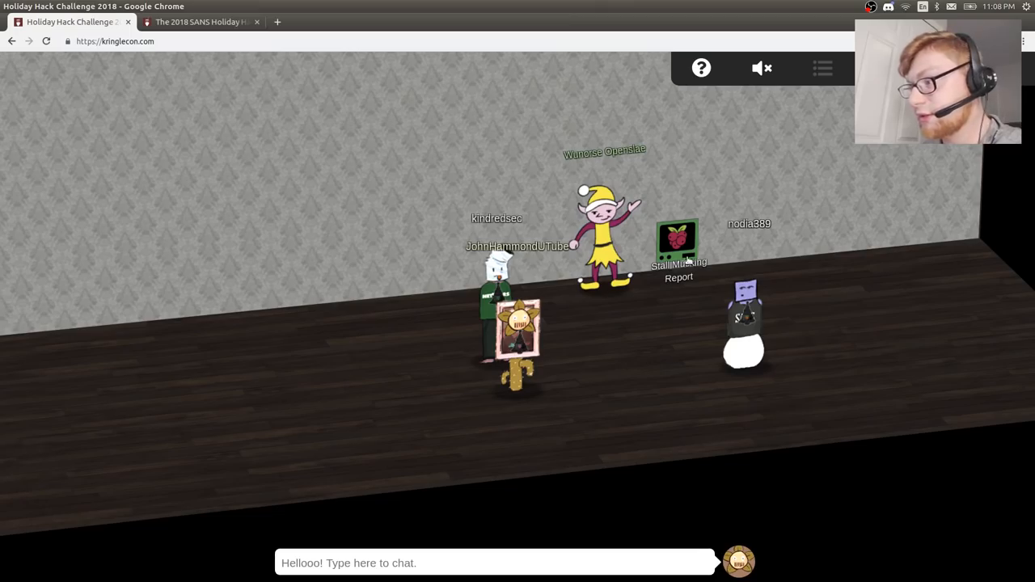
pyautogui.click(676, 239)
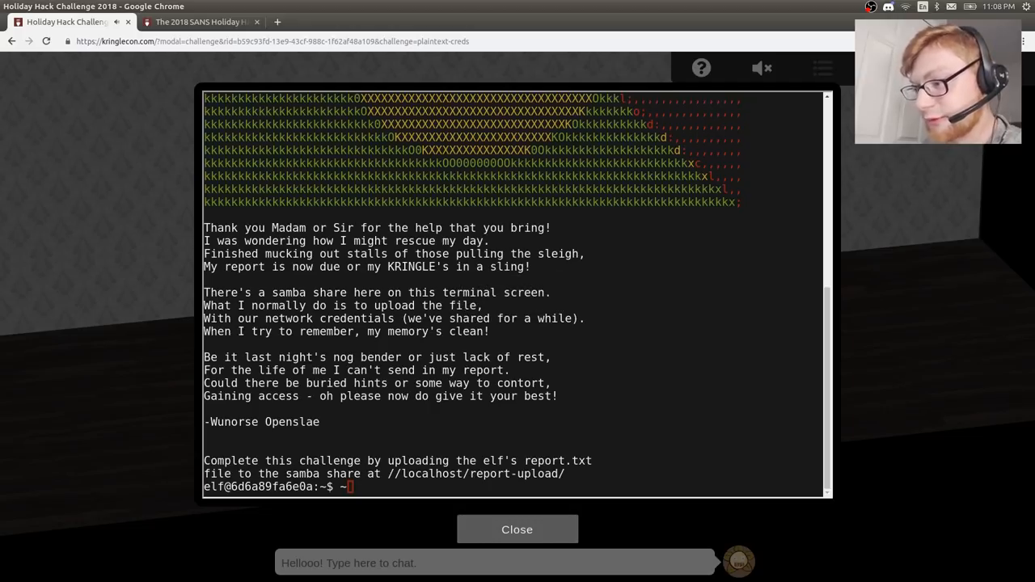
pyautogui.click(517, 528)
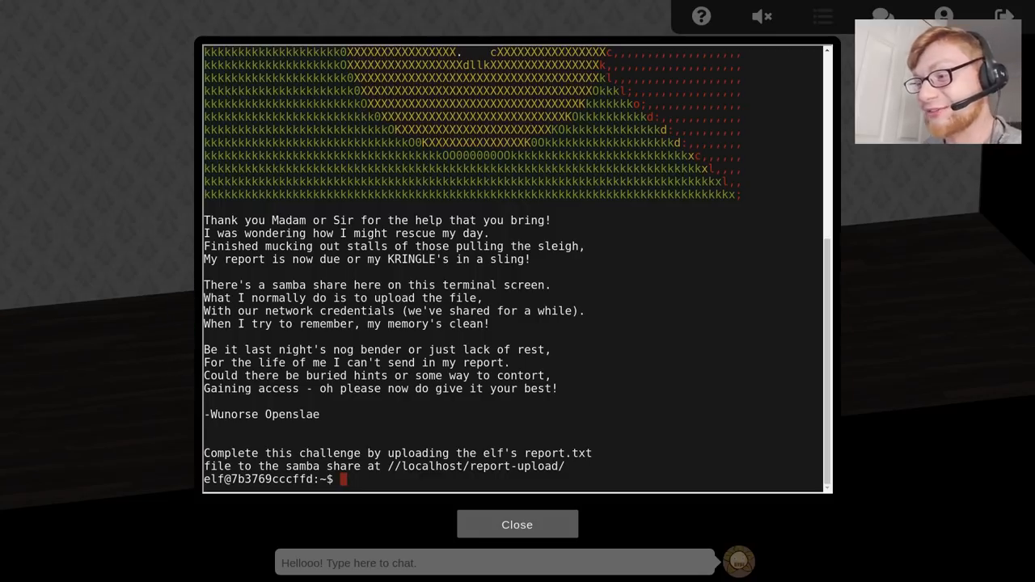
pyautogui.doubleClick(411, 259)
pyautogui.write('ls')
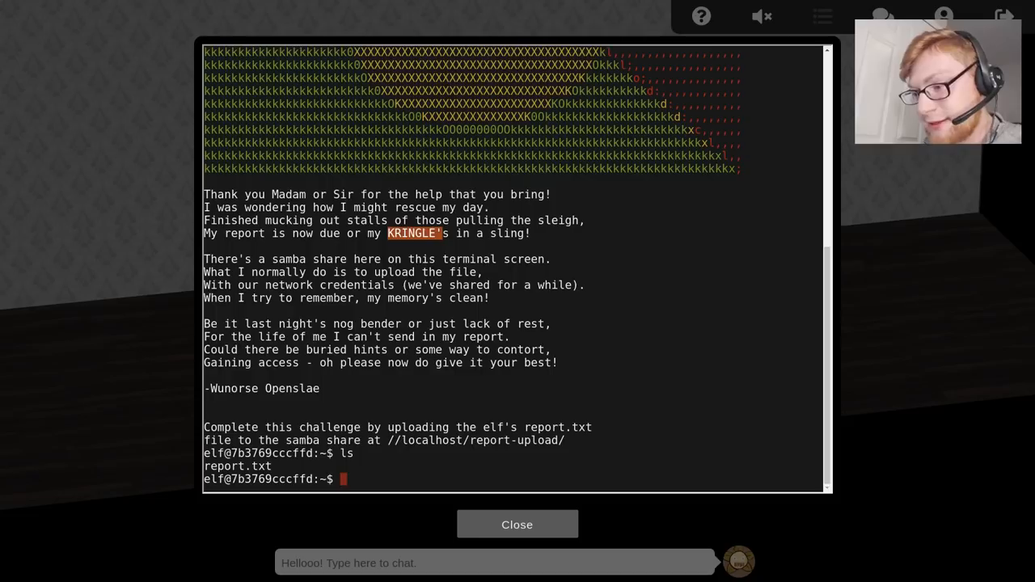
pyautogui.write('cat report.txt')
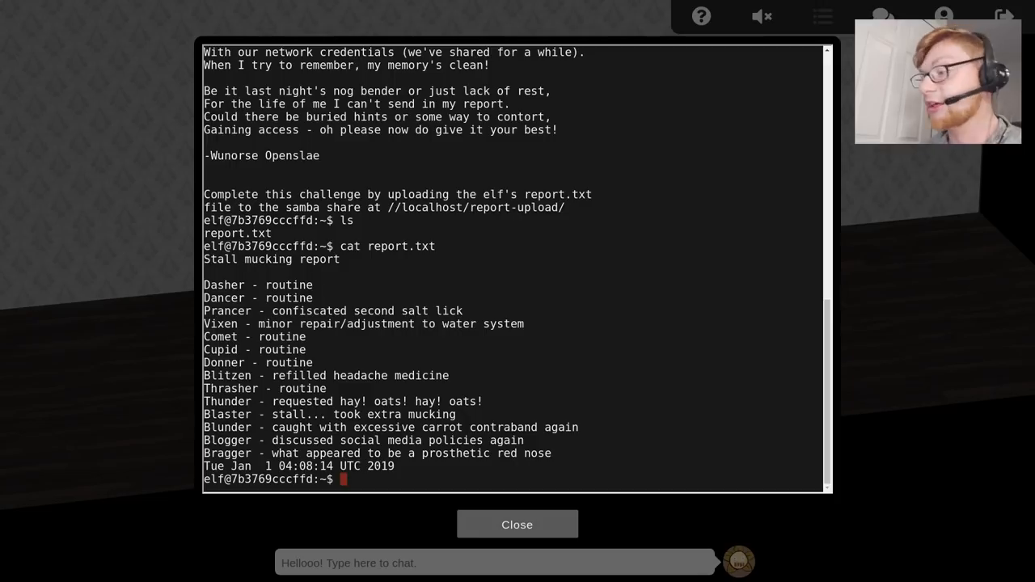
pyautogui.click(517, 524)
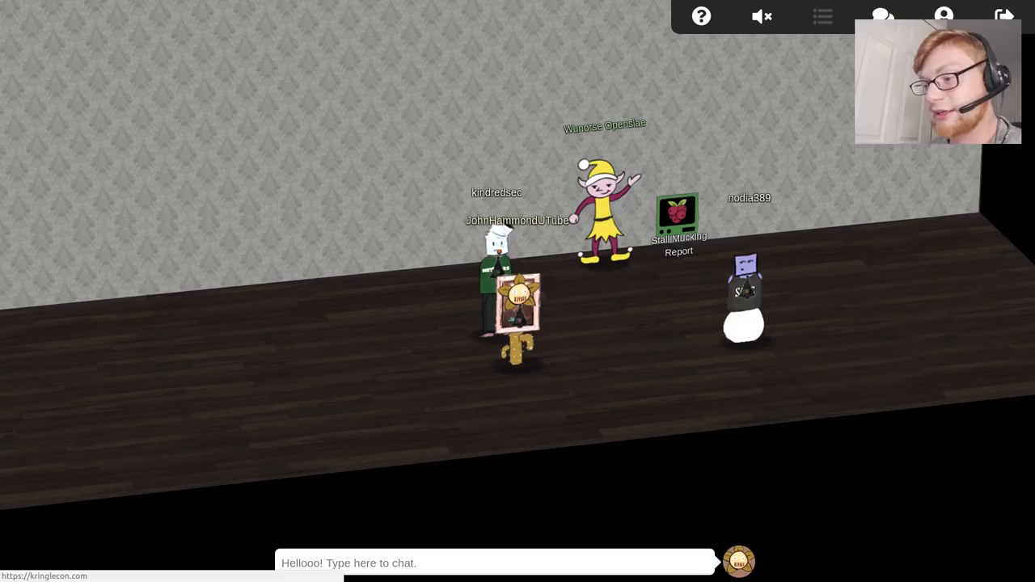